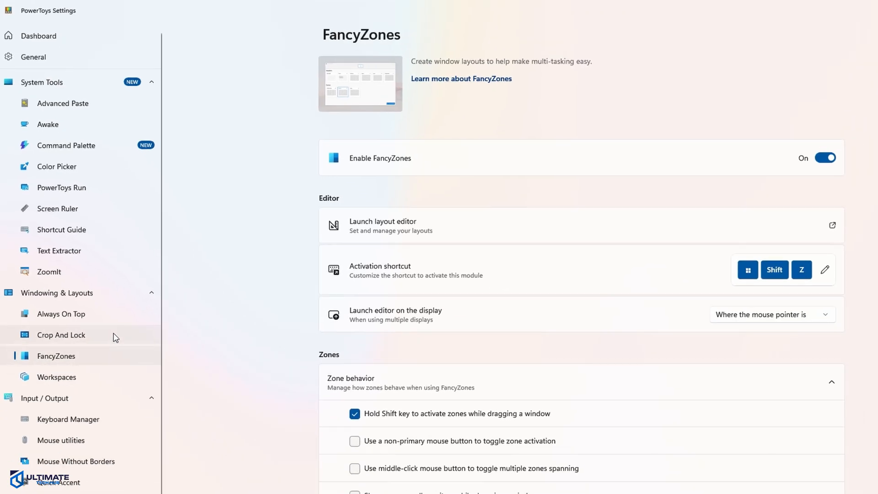
# Show the Mouse utilities settings and review the Find My Mouse options with shake activation
pyautogui.click(60, 440)
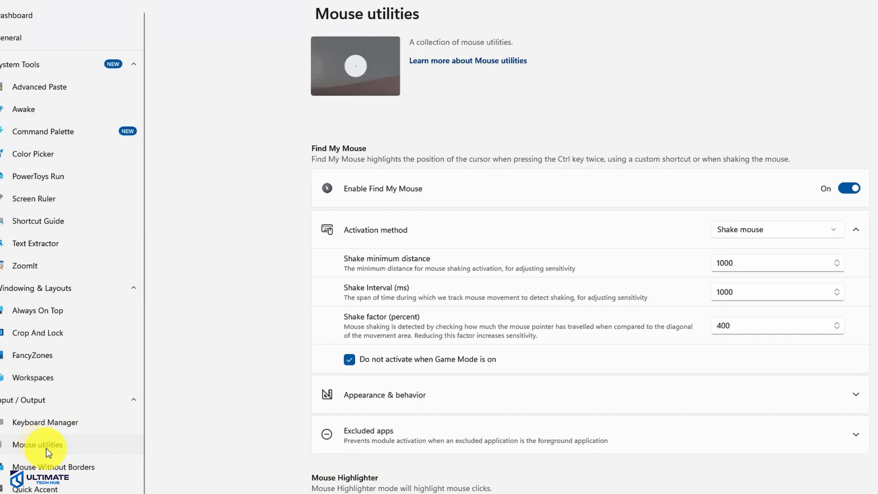
pyautogui.moveTo(145, 451)
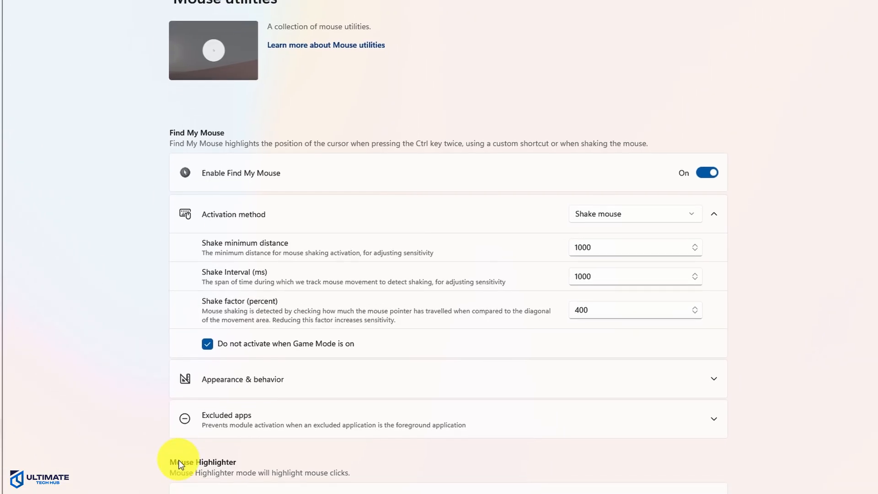
pyautogui.scroll(-3)
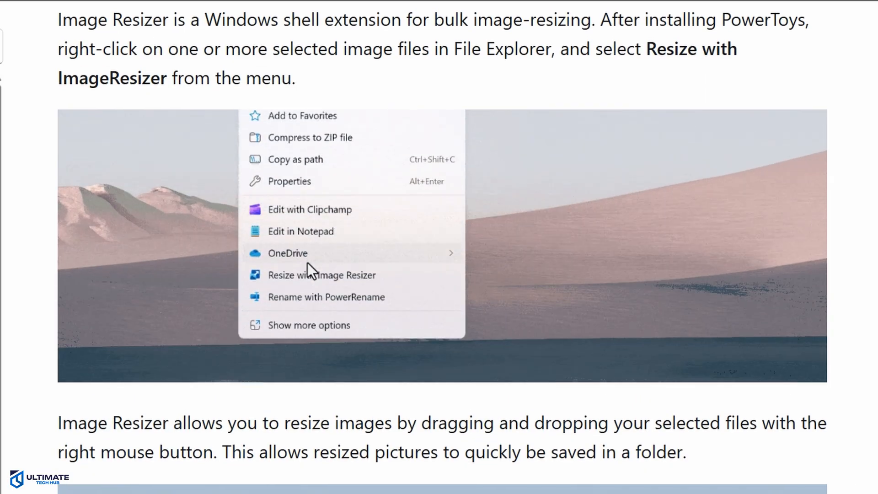
# Review the Image Resizer docs page, including the context menu and resize dialog screenshots
pyautogui.click(321, 274)
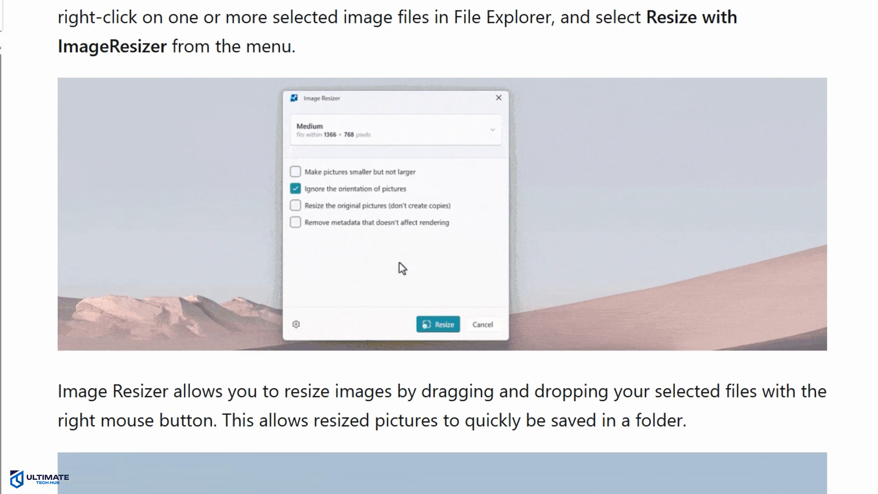
pyautogui.scroll(-3)
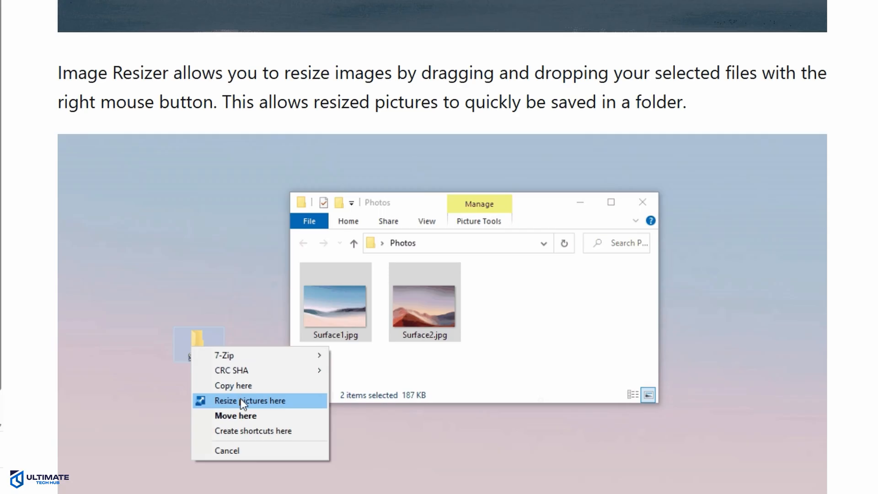
pyautogui.click(250, 400)
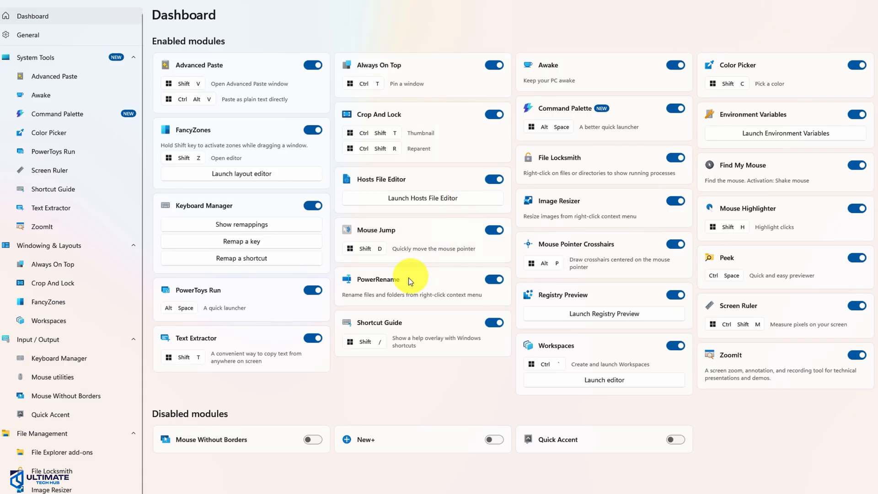
# Show the PowerToys Dashboard with its enabled module cards, shortcuts and launcher options
pyautogui.click(376, 280)
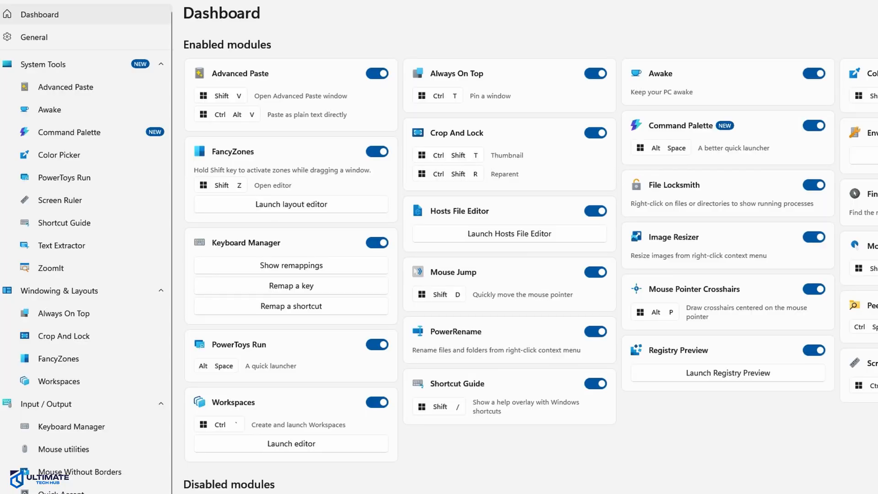
pyautogui.moveTo(77, 14)
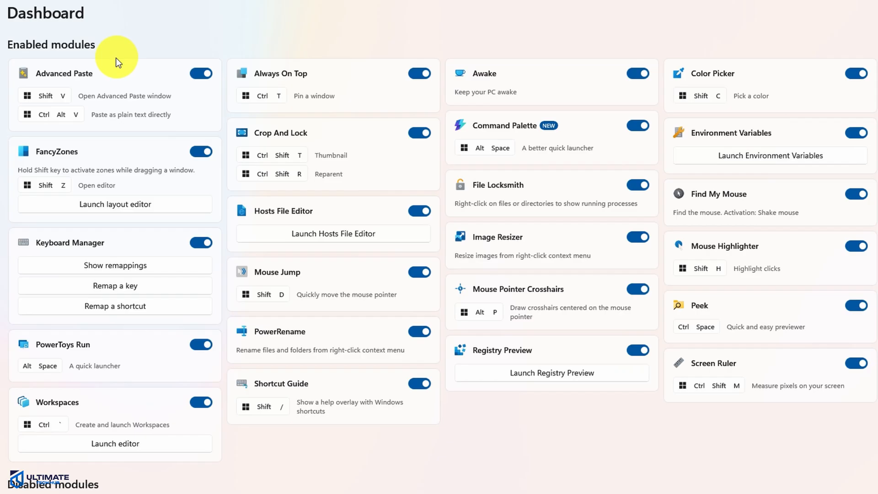
pyautogui.moveTo(762, 80)
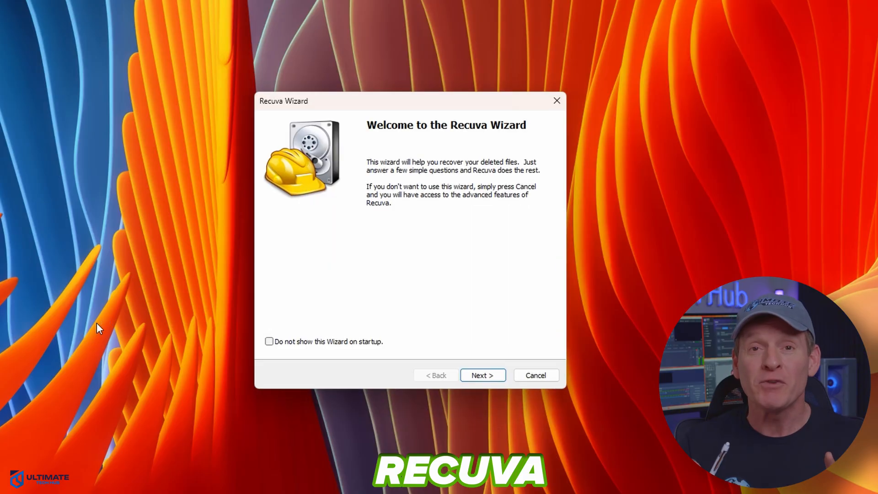
# Run the Recuva wizard for All Files on the media card and recover the deleted clip C0092.MP4
pyautogui.click(482, 375)
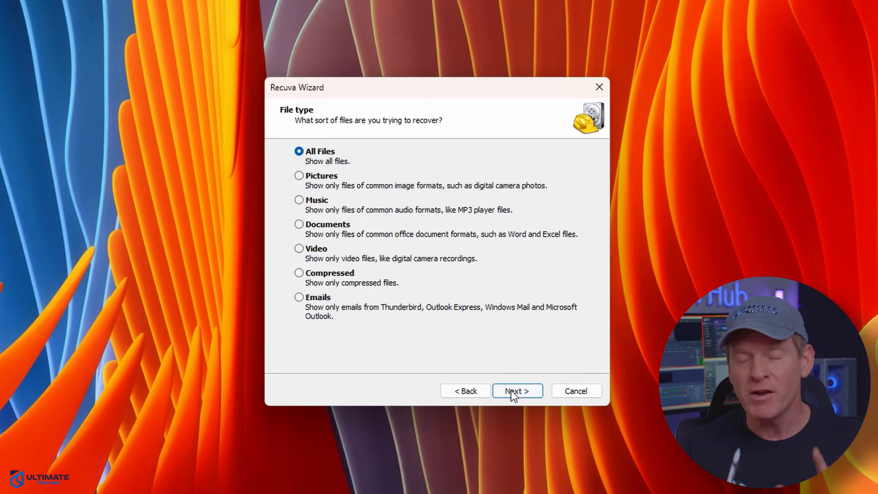
pyautogui.click(517, 391)
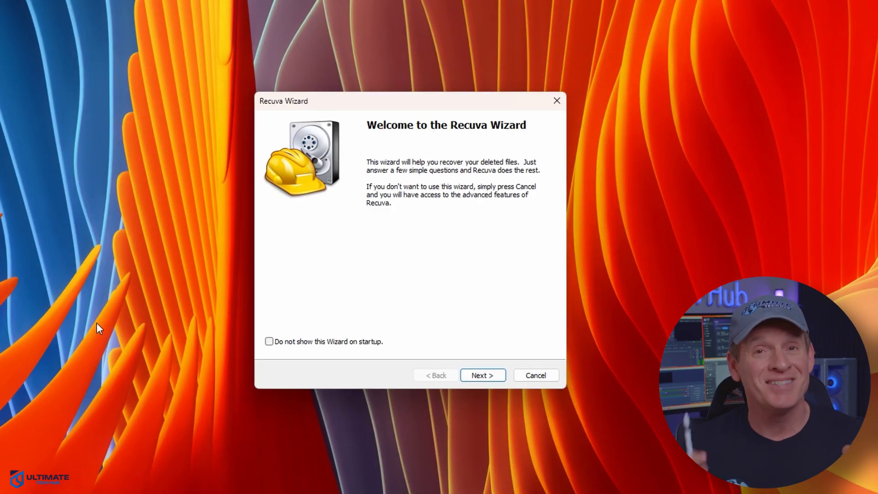
pyautogui.click(482, 375)
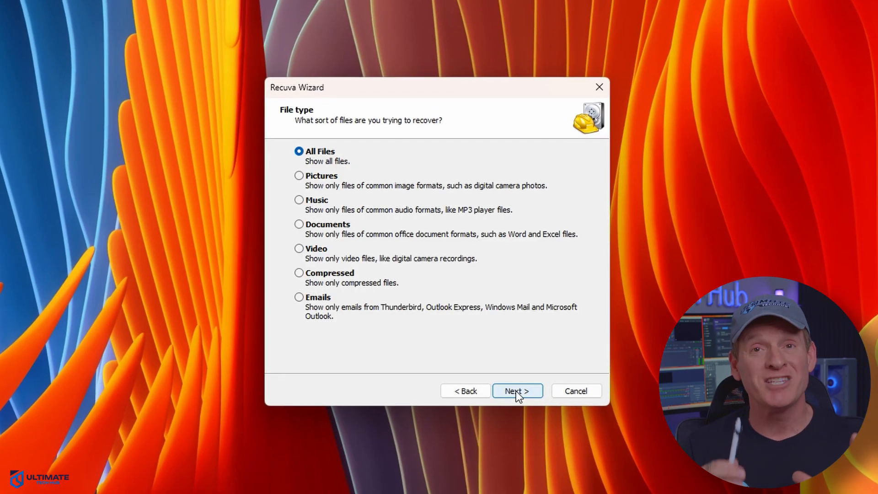
pyautogui.click(516, 391)
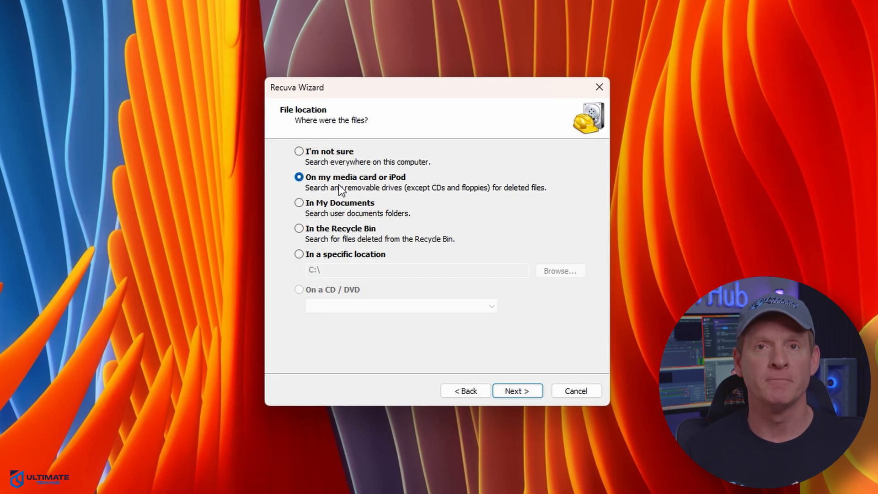
pyautogui.click(516, 391)
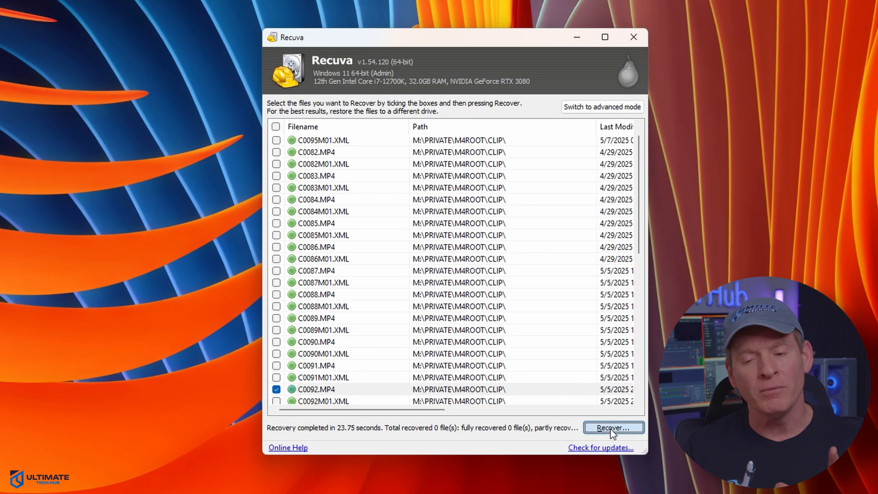
pyautogui.click(613, 428)
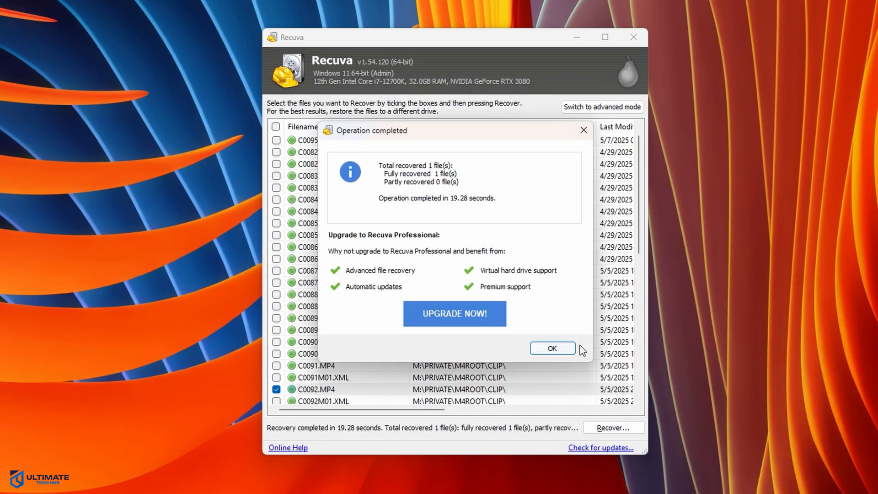
pyautogui.click(552, 348)
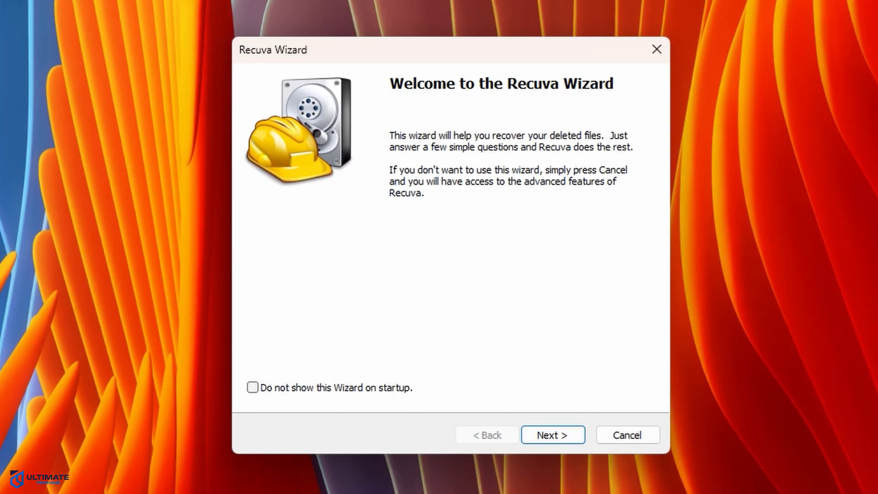
# Start a new wizard run for all file types, targeting the media card location
pyautogui.click(553, 435)
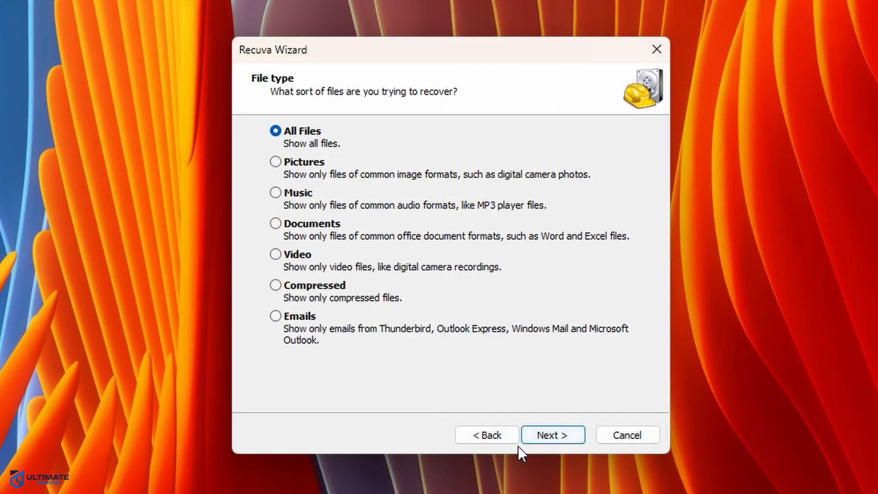
pyautogui.click(552, 434)
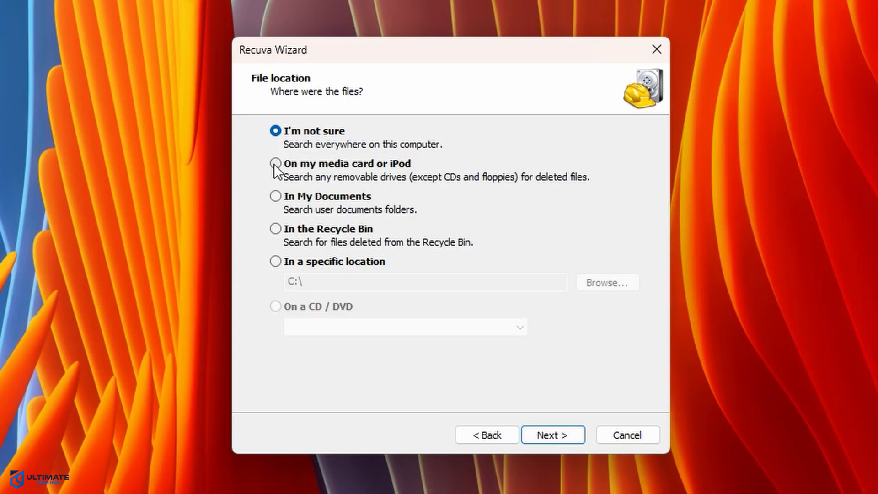
pyautogui.click(275, 163)
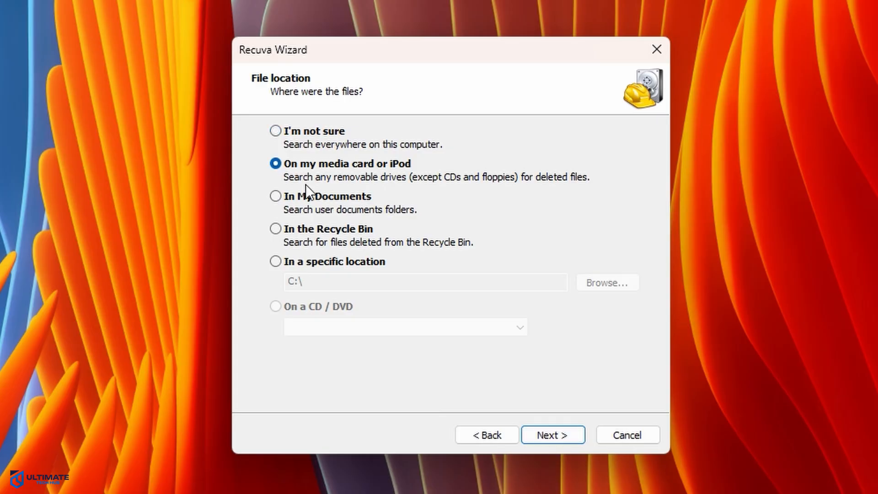
pyautogui.moveTo(553, 434)
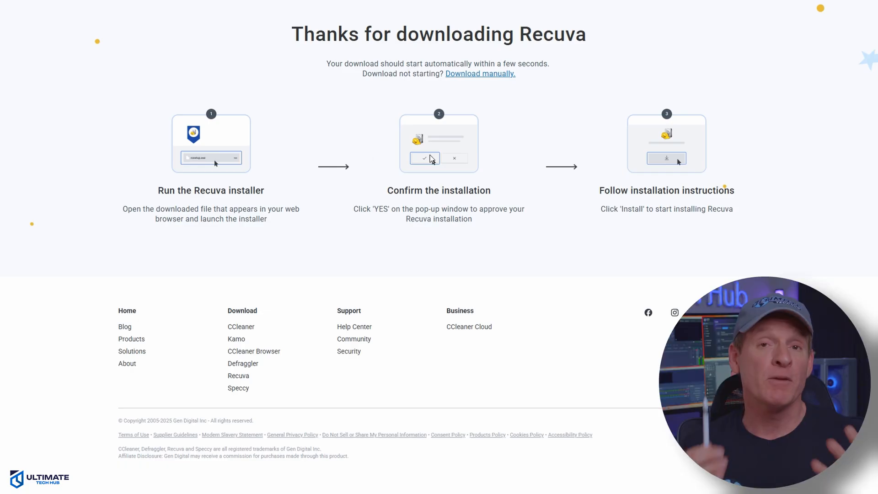
pyautogui.moveTo(678, 172)
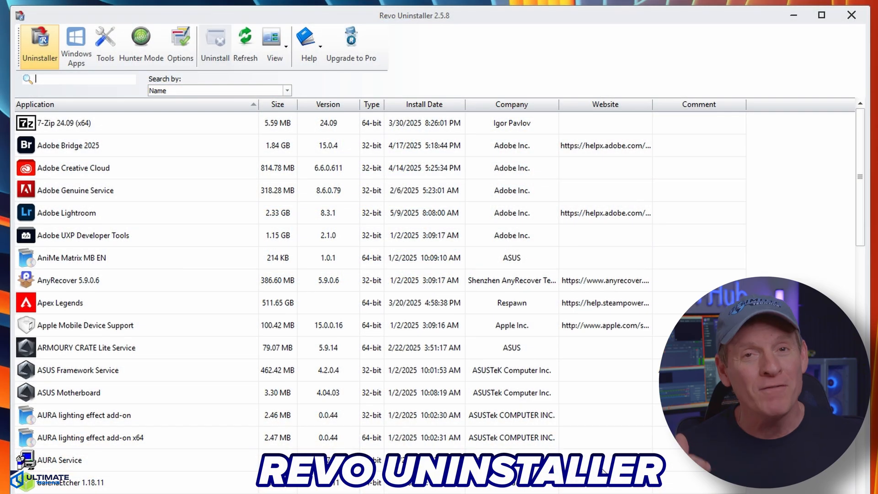
pyautogui.moveTo(223, 234)
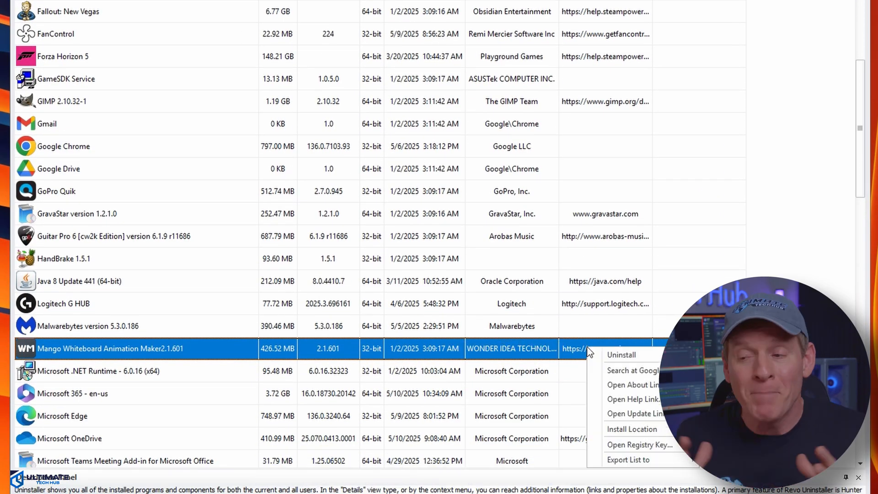
# Uninstall Mango Whiteboard Animation Maker with a restore point and confirm its complete removal
pyautogui.click(620, 355)
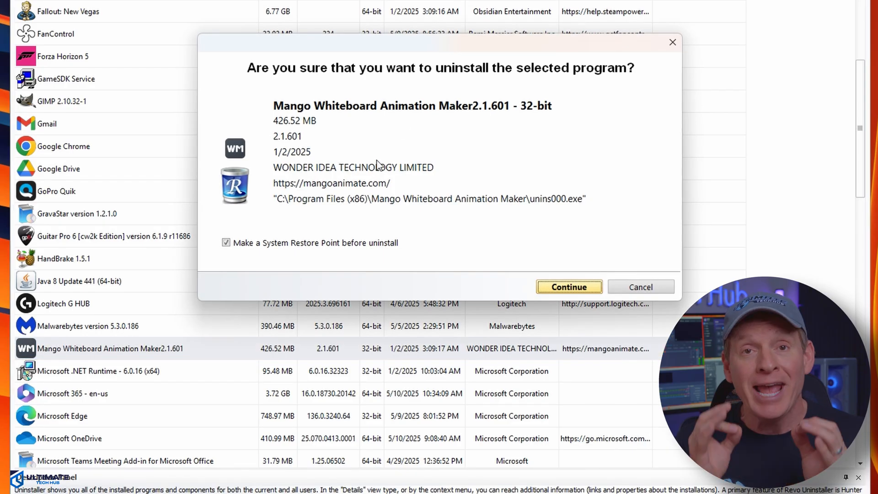
pyautogui.click(568, 286)
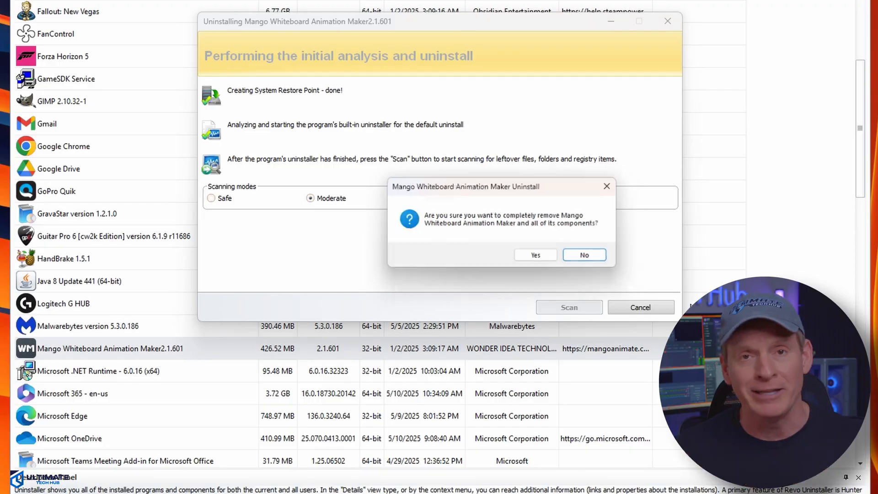
pyautogui.click(535, 255)
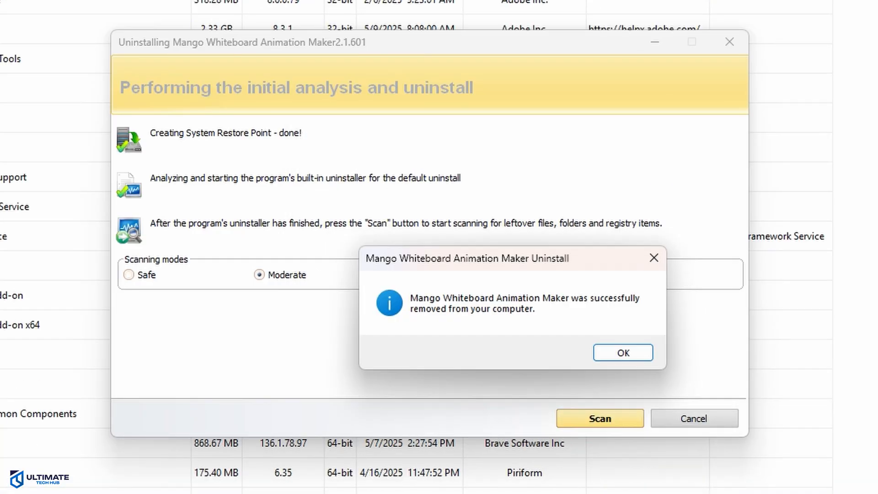
pyautogui.click(622, 352)
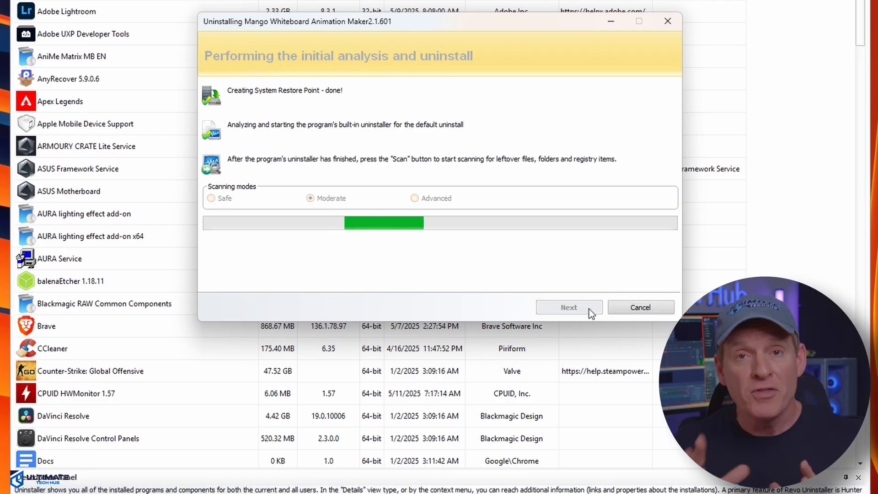
# Delete the checked leftover registry items found after the uninstall and confirm
pyautogui.click(568, 308)
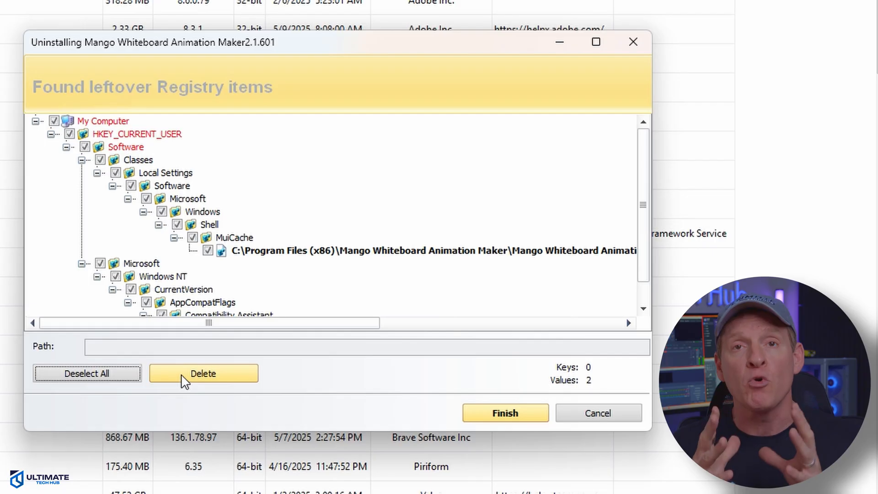
pyautogui.click(203, 373)
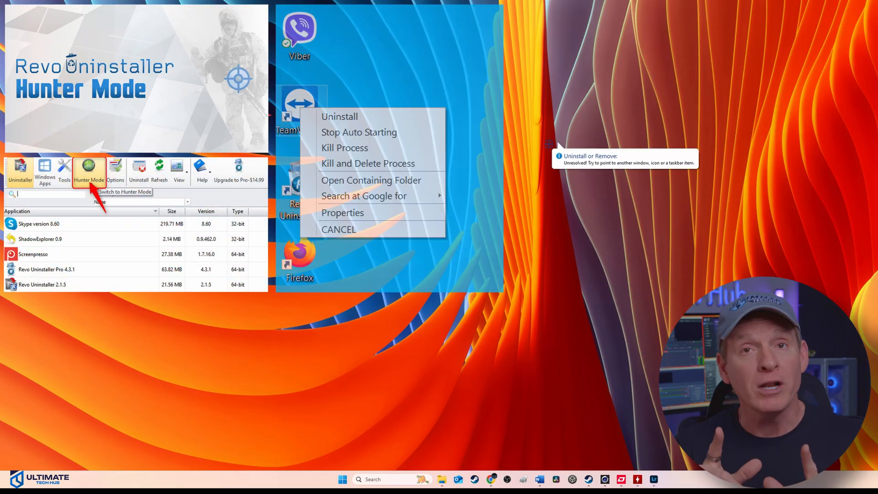
pyautogui.moveTo(507, 174)
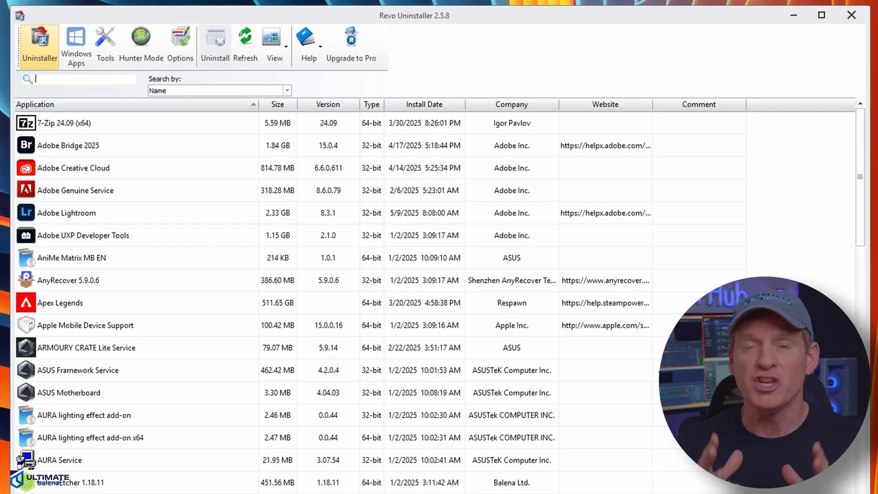
pyautogui.moveTo(219, 235)
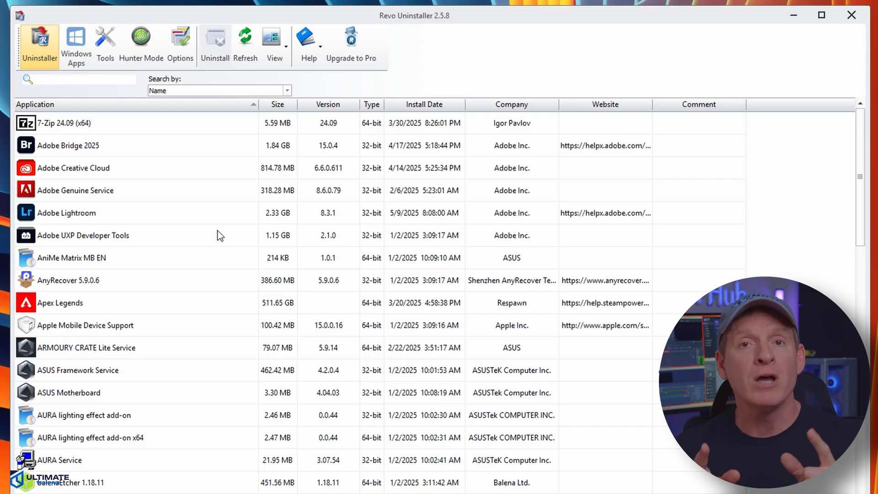
pyautogui.click(286, 404)
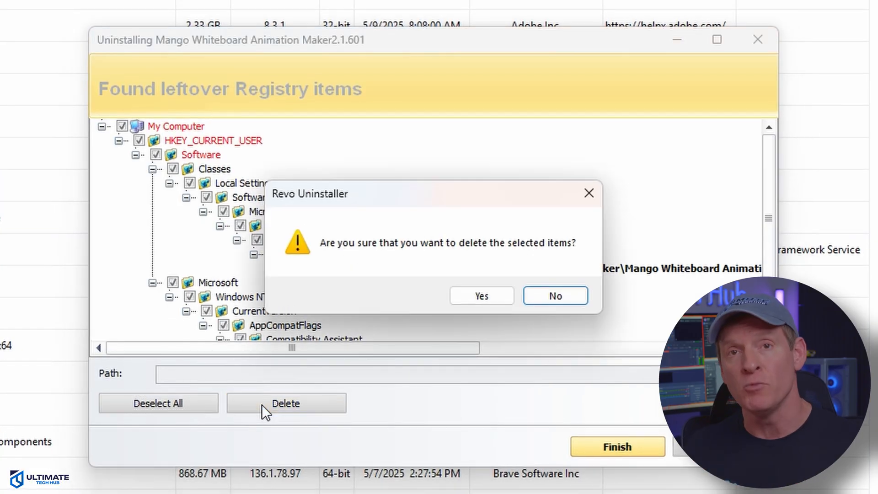
pyautogui.click(480, 296)
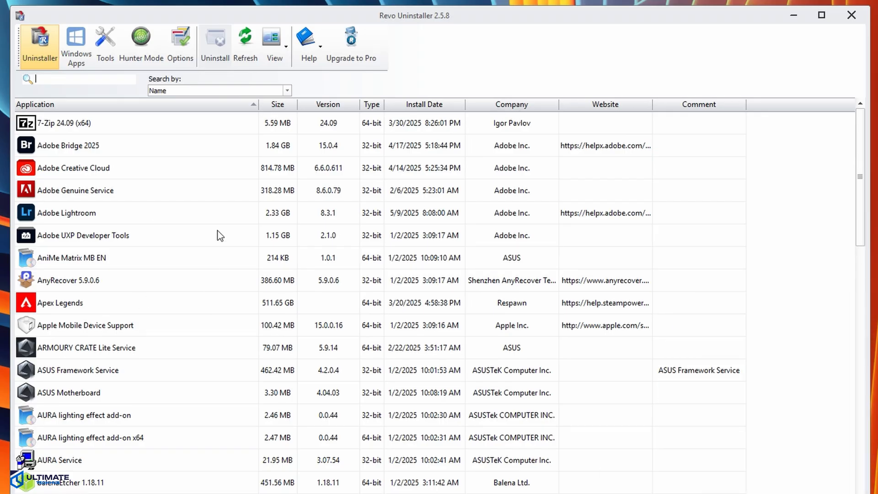
pyautogui.moveTo(106, 268)
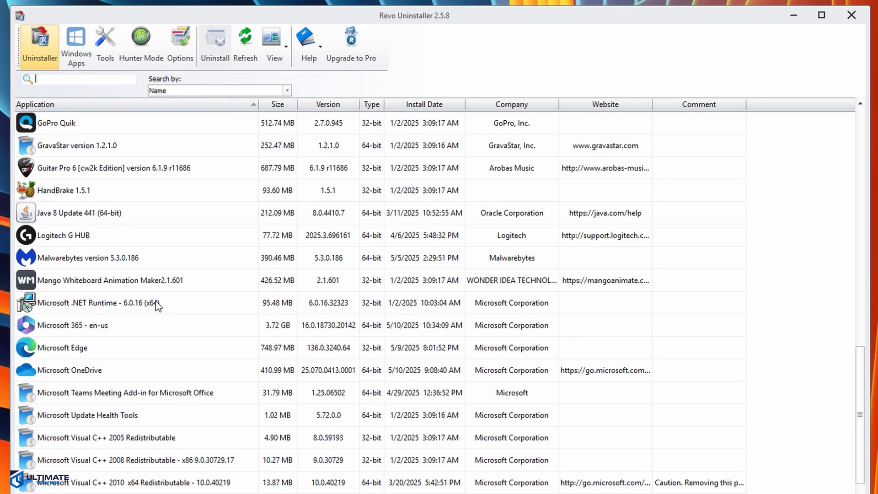
pyautogui.scroll(-3)
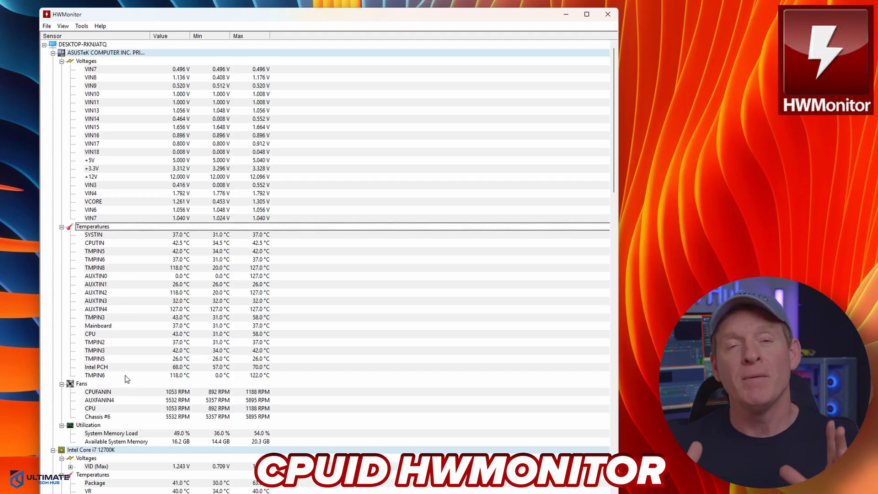
pyautogui.scroll(-3)
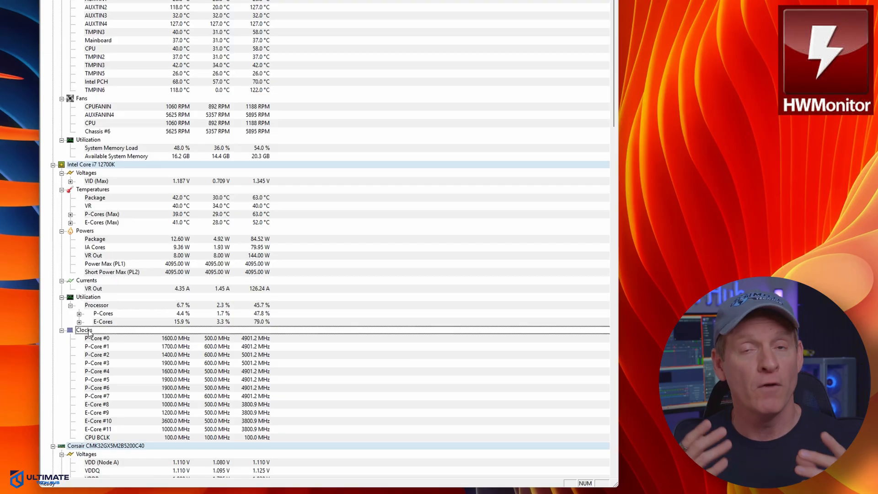
pyautogui.scroll(-3)
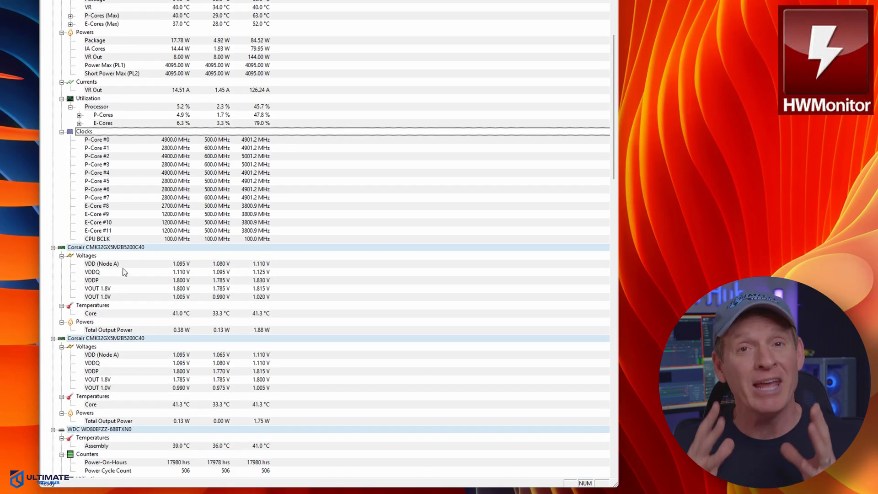
pyautogui.scroll(-3)
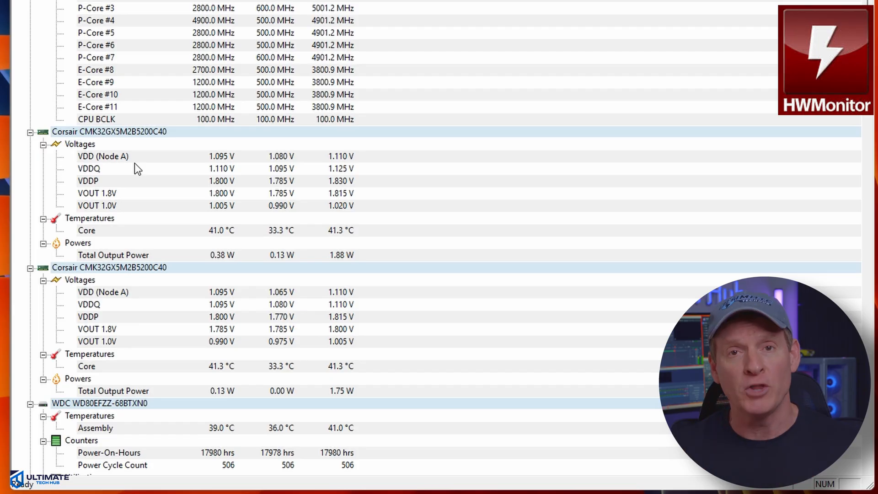
pyautogui.scroll(3)
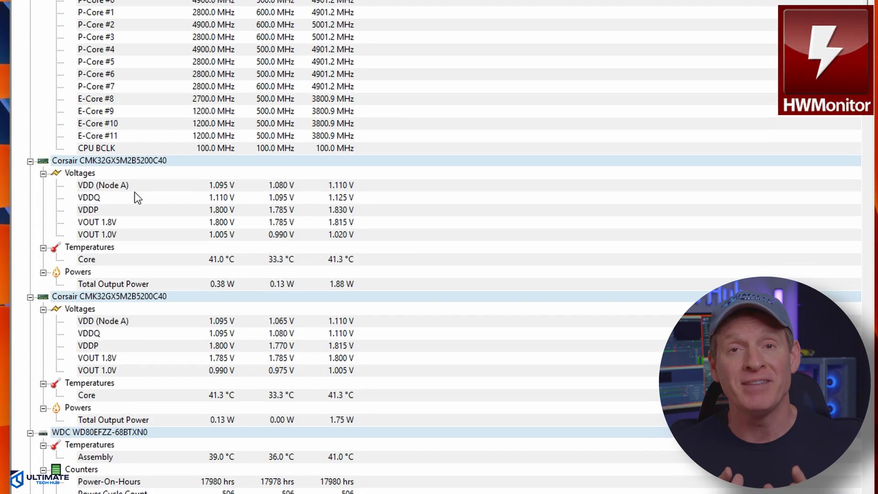
pyautogui.scroll(3)
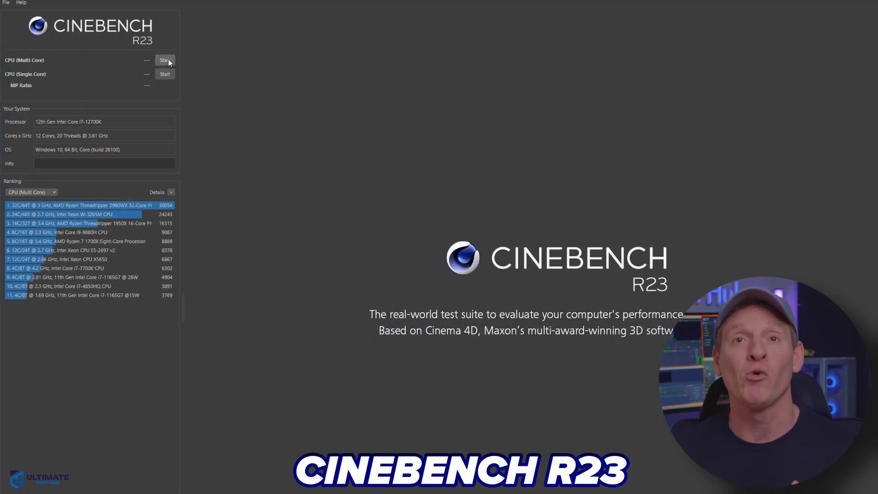
# Start the CPU (Multi Core) benchmark run in Cinebench R23
pyautogui.click(165, 60)
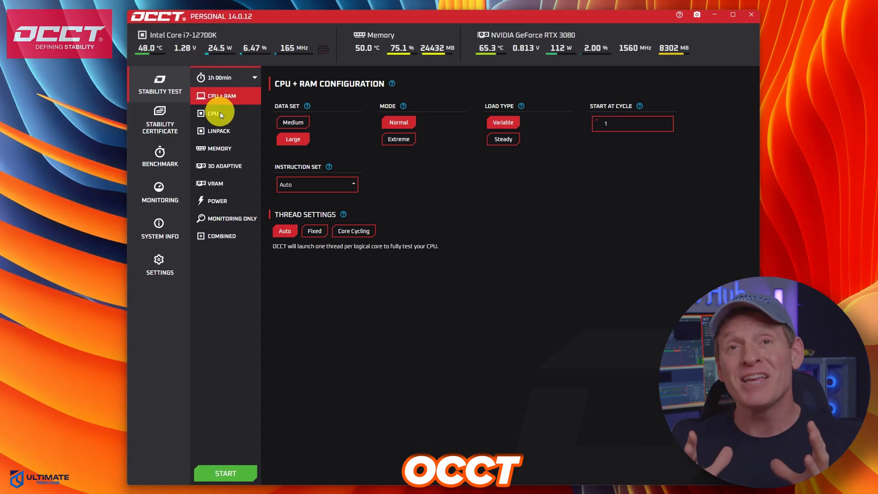
pyautogui.moveTo(221, 218)
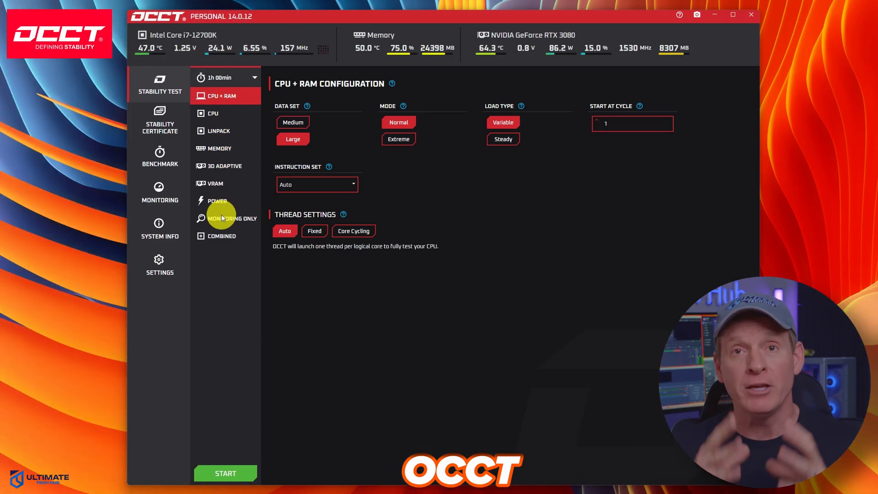
pyautogui.moveTo(223, 111)
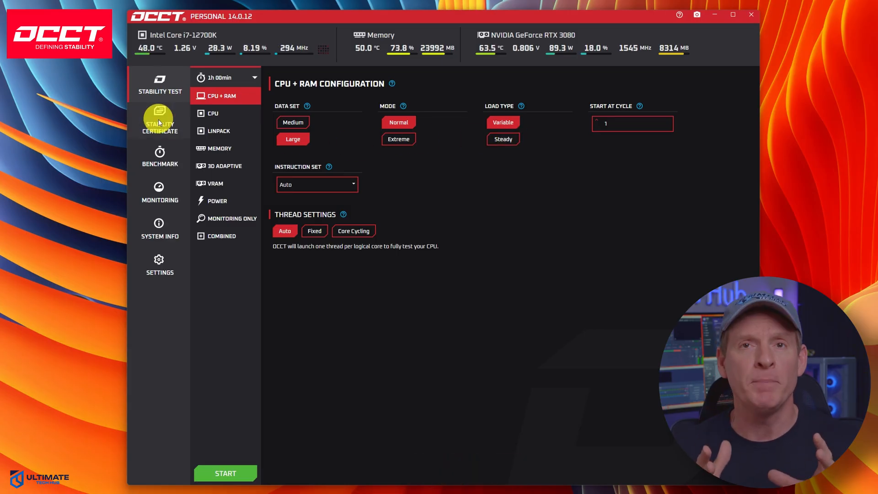
# Show the CPU, 3D Adaptive and then VRAM stability test configurations in OCCT
pyautogui.click(225, 473)
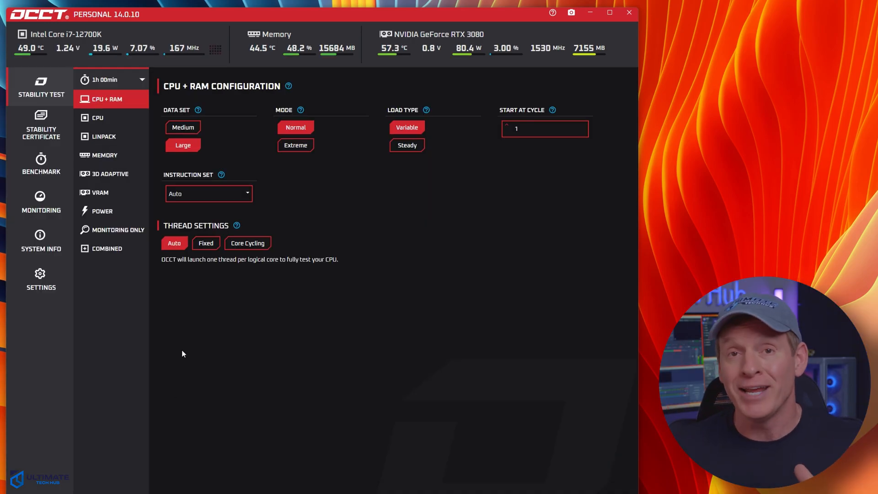
pyautogui.click(98, 118)
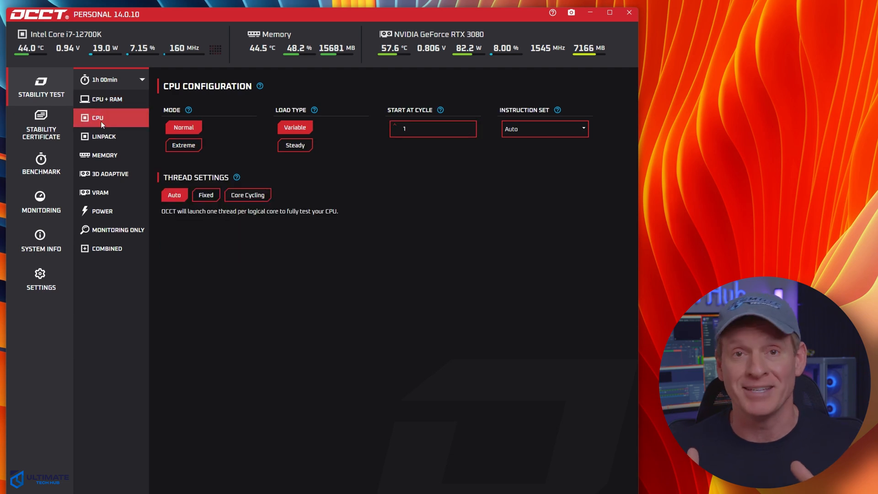
pyautogui.click(109, 174)
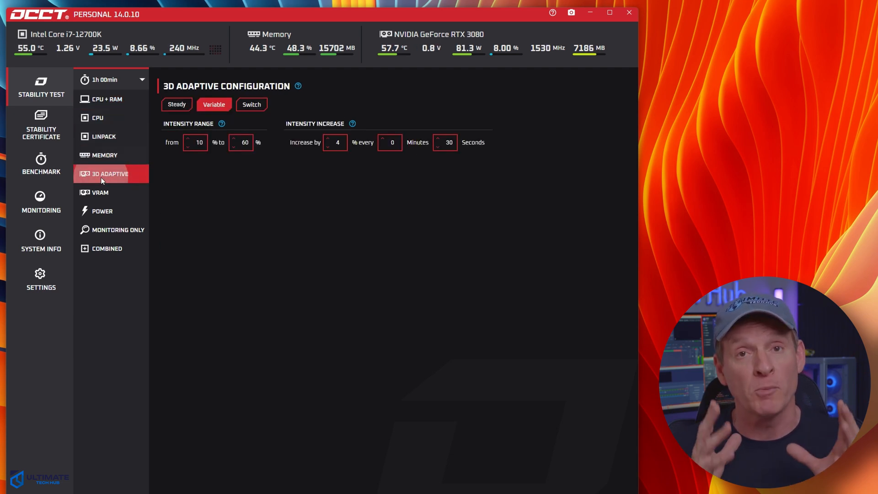
pyautogui.click(100, 192)
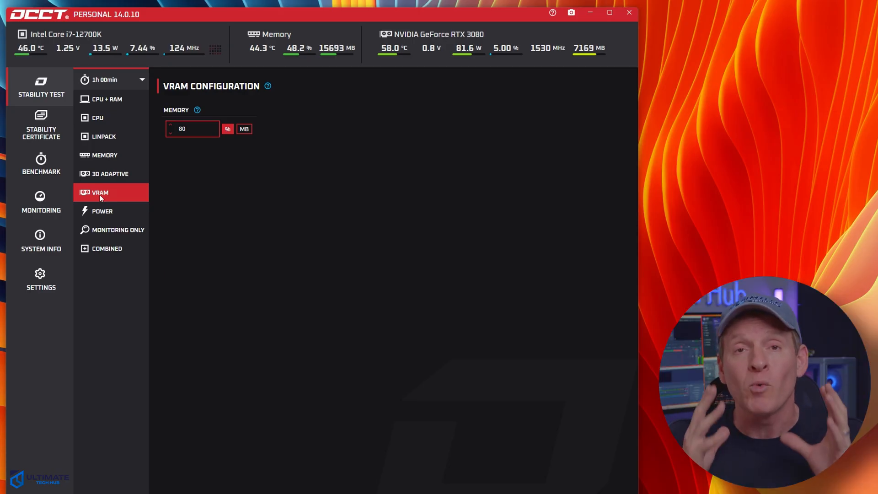
# Start and stop the 3D Adaptive stress test, then start and stop the VRAM stress test
pyautogui.click(106, 99)
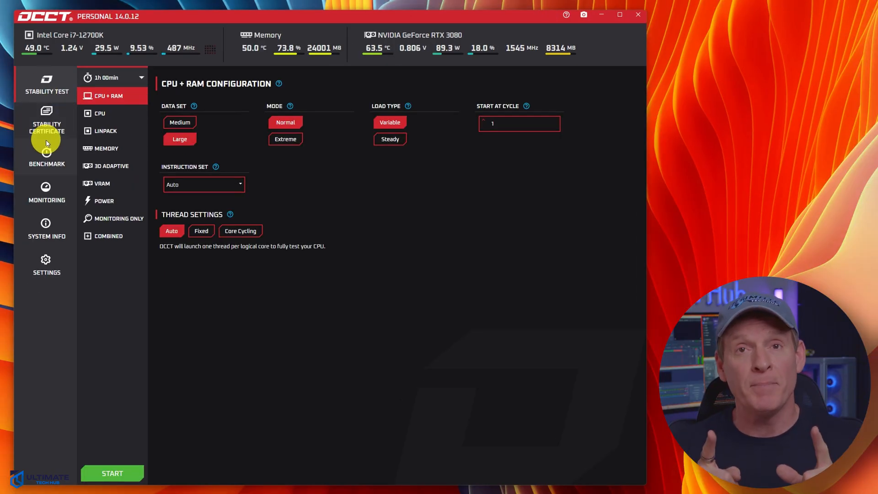
pyautogui.click(111, 473)
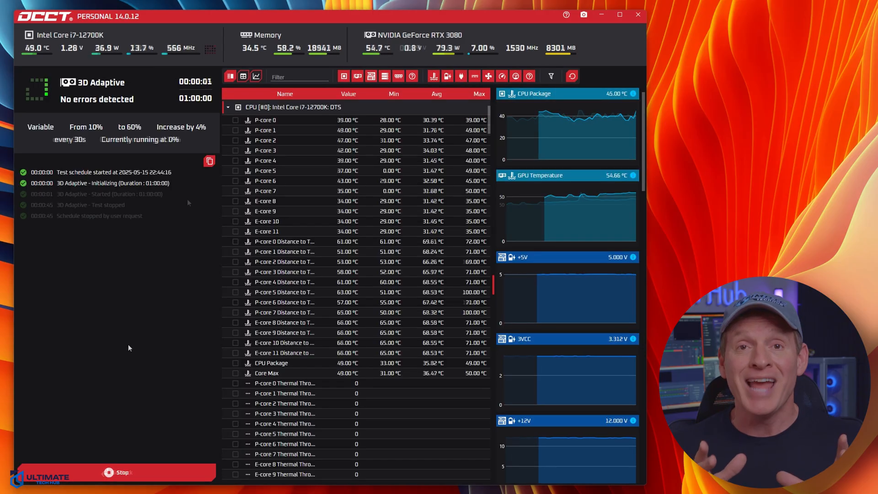
pyautogui.click(117, 472)
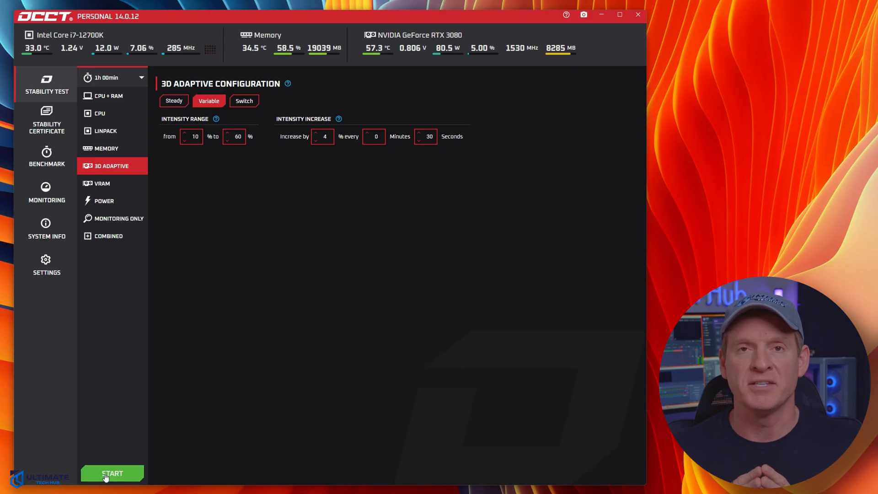
pyautogui.click(112, 473)
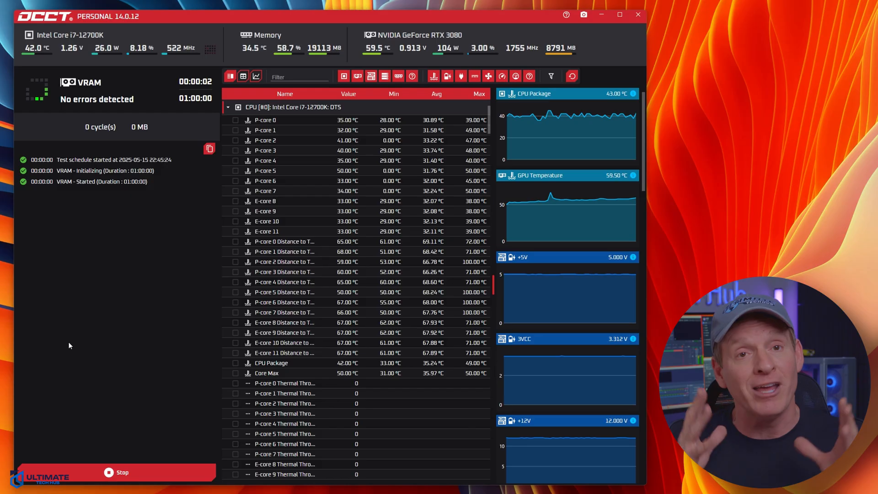
pyautogui.click(121, 472)
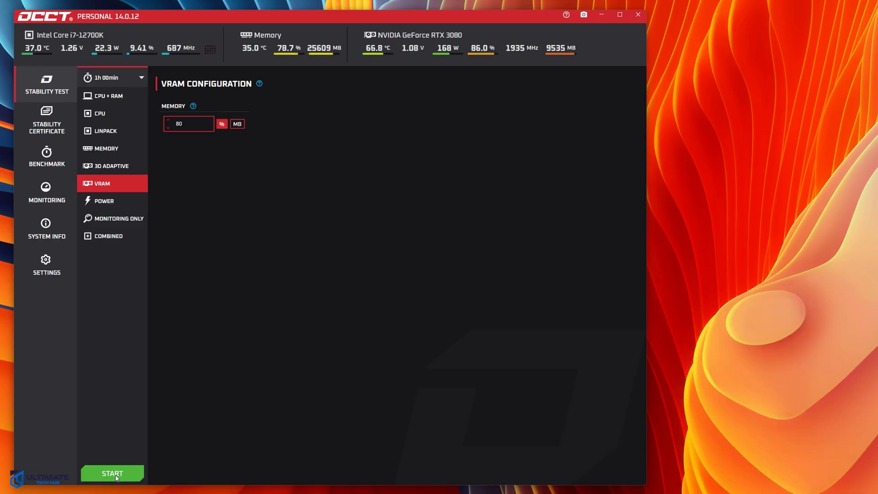
pyautogui.click(112, 473)
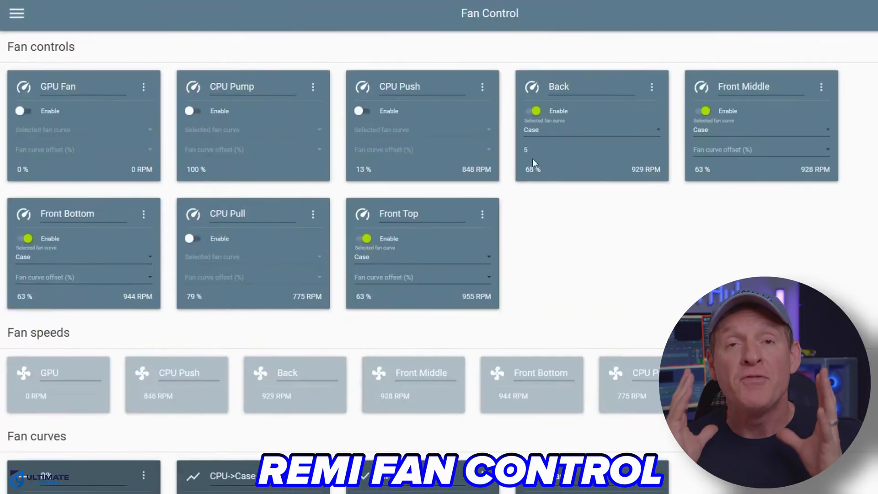
# Record GPU fan calibration points in the Manual Fan Calibration table
pyautogui.scroll(-3)
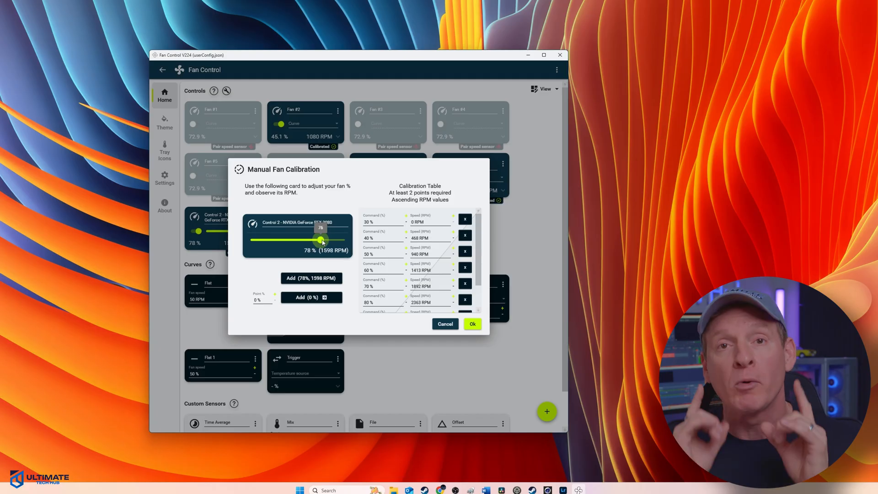
pyautogui.click(472, 324)
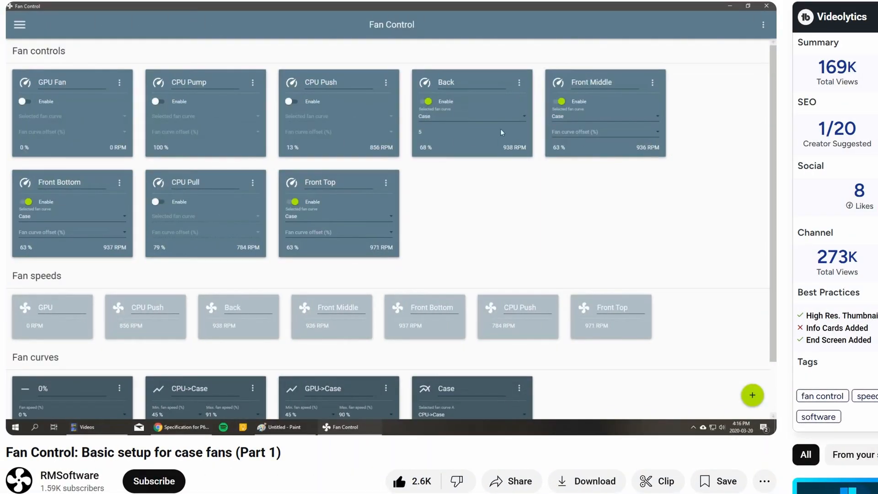
pyautogui.moveTo(643, 161)
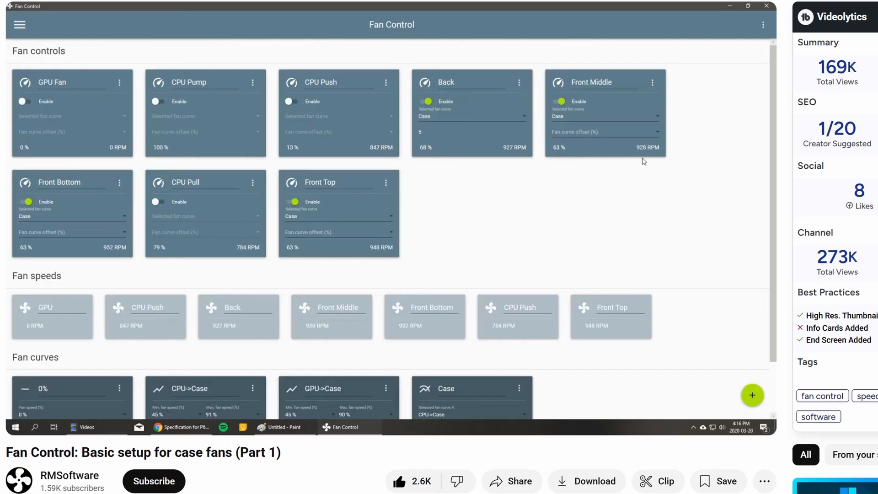
pyautogui.scroll(-3)
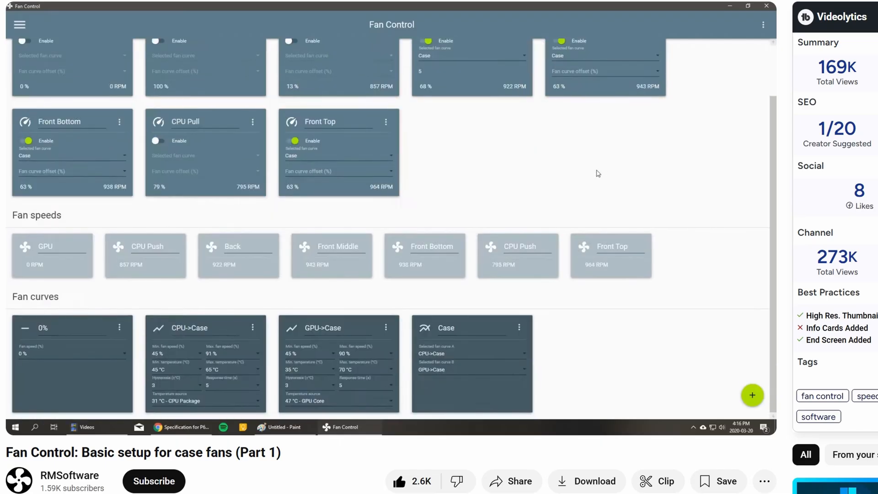
pyautogui.scroll(3)
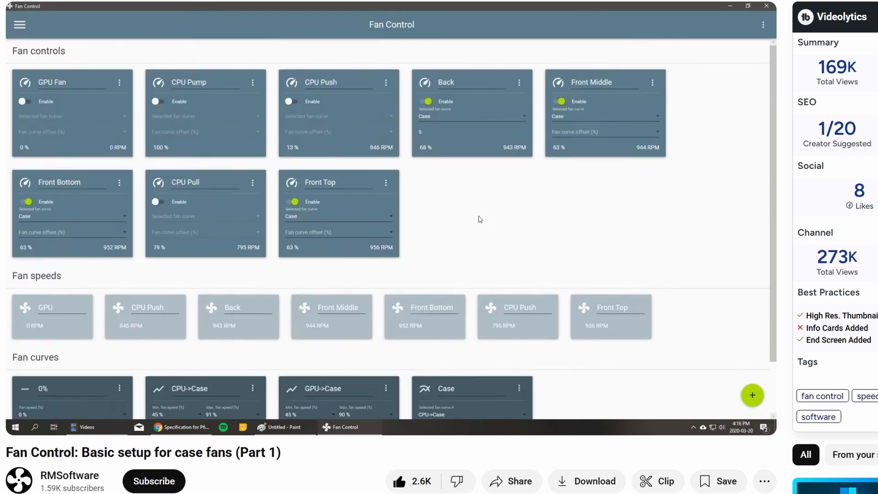
pyautogui.moveTo(564, 253)
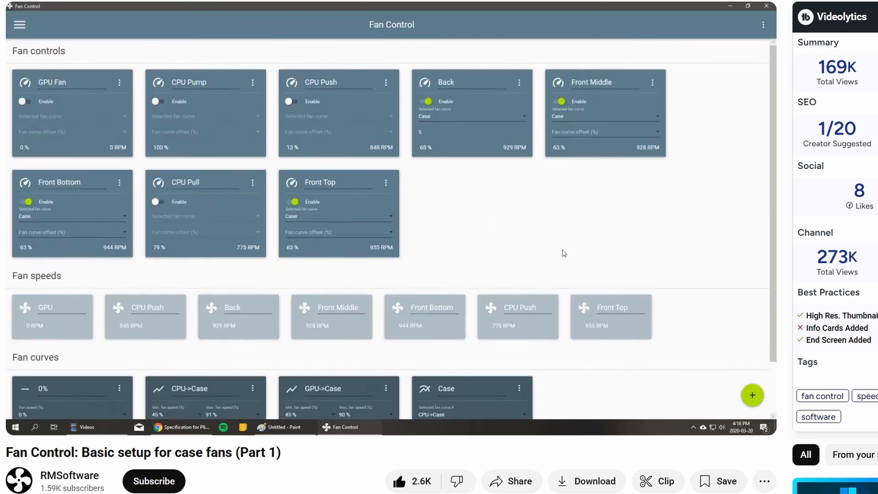
pyautogui.scroll(-3)
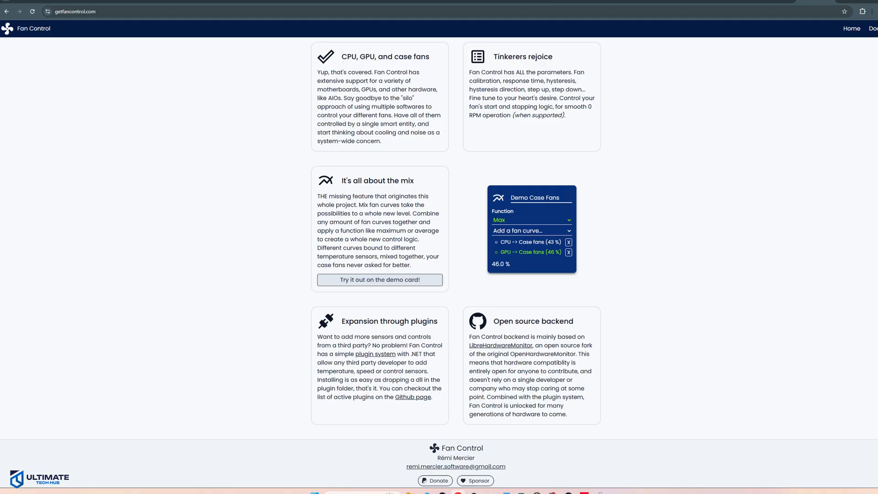
pyautogui.click(434, 481)
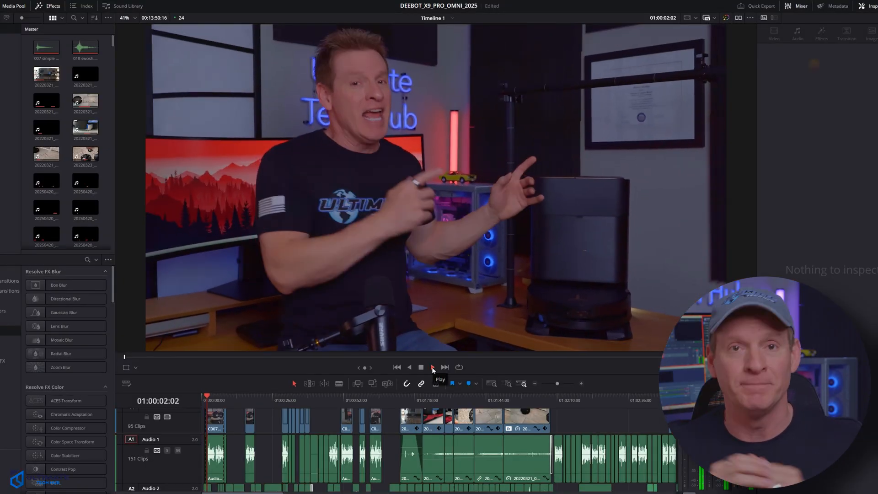
# Play the DEEBOT_X9_PRO_OMNI_2025 timeline in the Edit page viewer through several clips
pyautogui.click(432, 368)
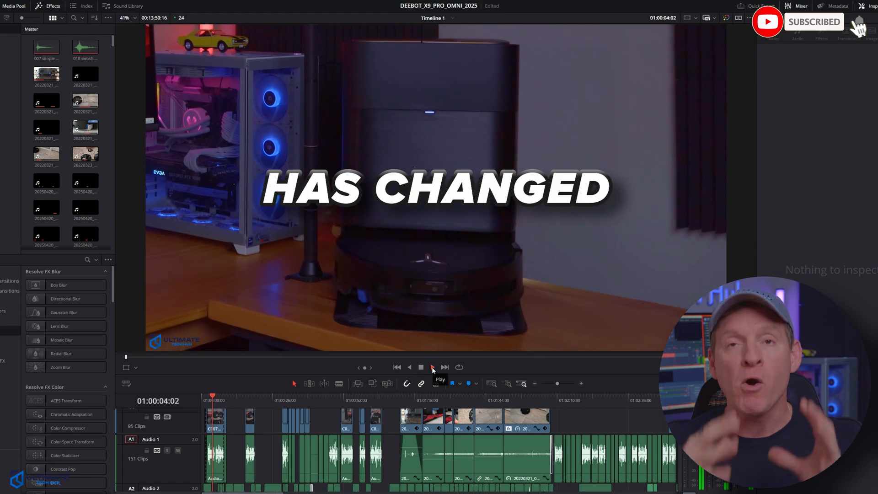
pyautogui.click(433, 368)
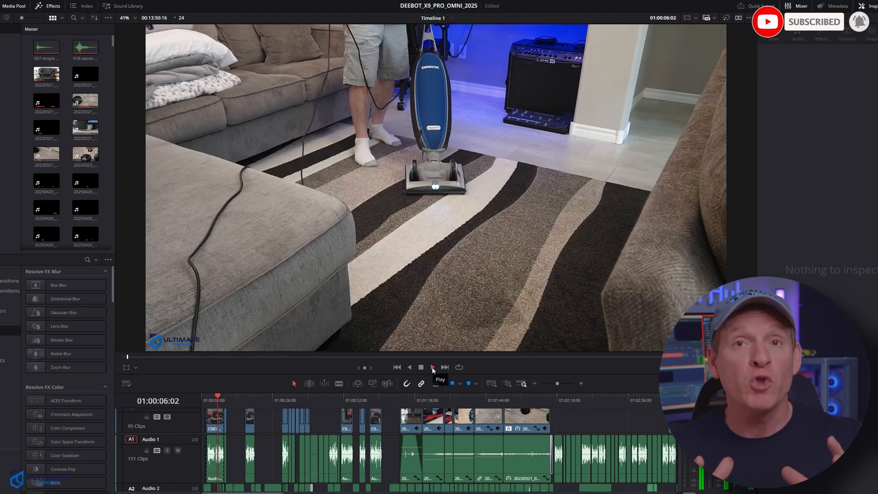
pyautogui.click(432, 367)
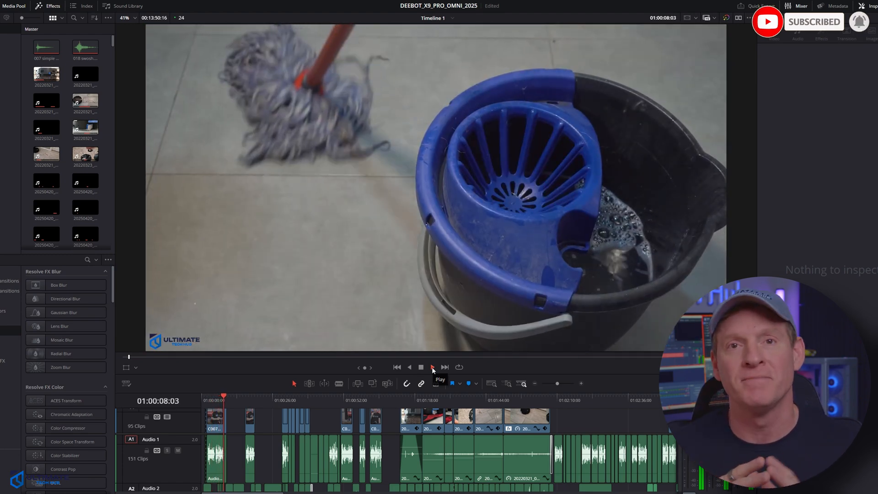
pyautogui.click(432, 367)
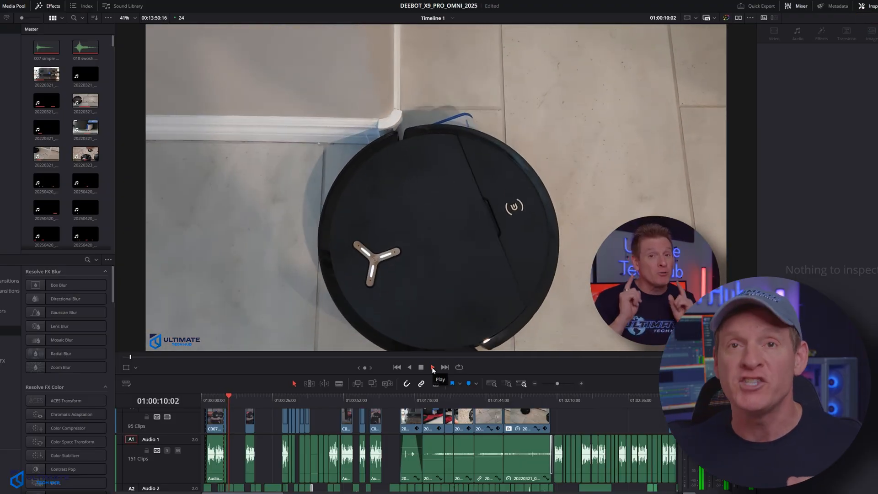
pyautogui.click(432, 368)
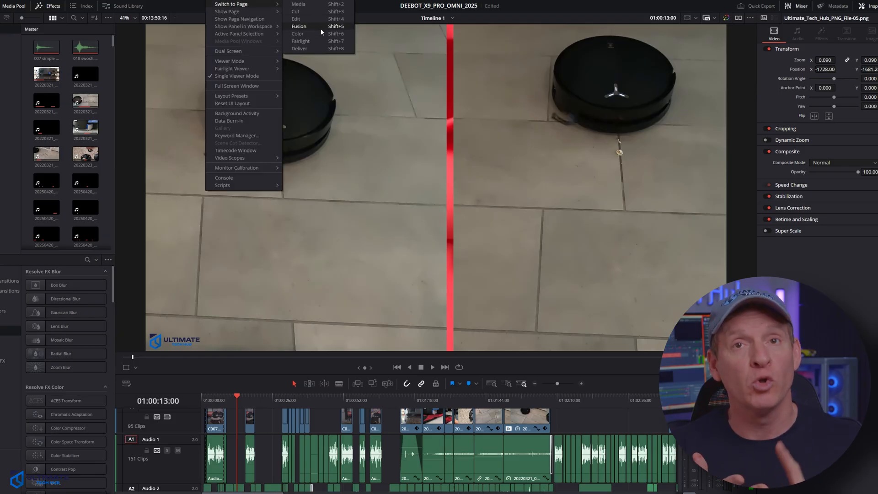
# Switch the project to the Color page, then to the Fairlight audio page via Workspace > Switch to Page
pyautogui.click(298, 33)
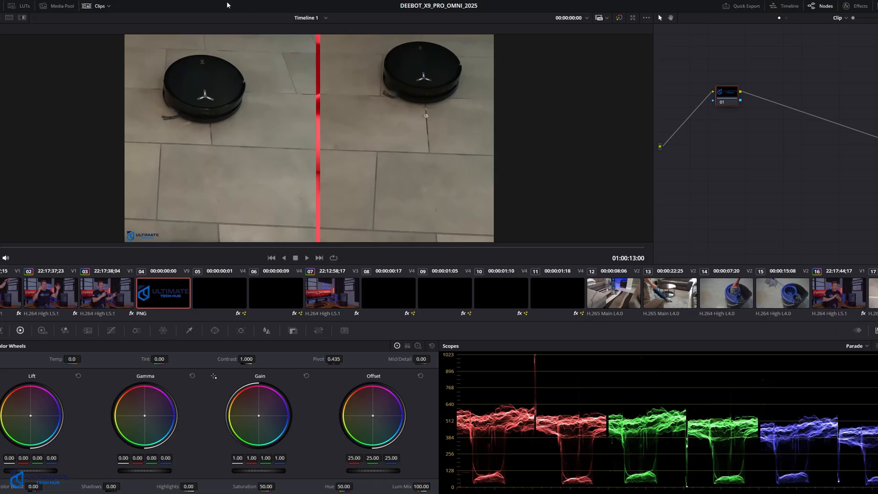
pyautogui.click(230, 7)
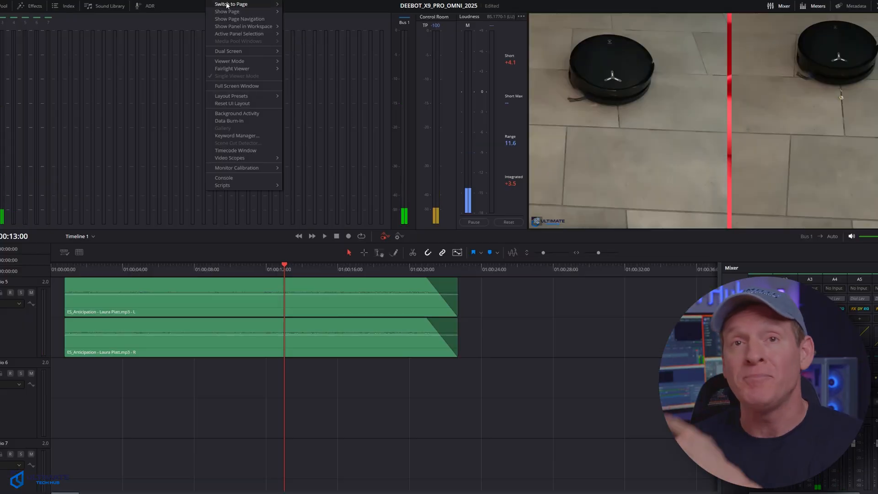
pyautogui.click(318, 49)
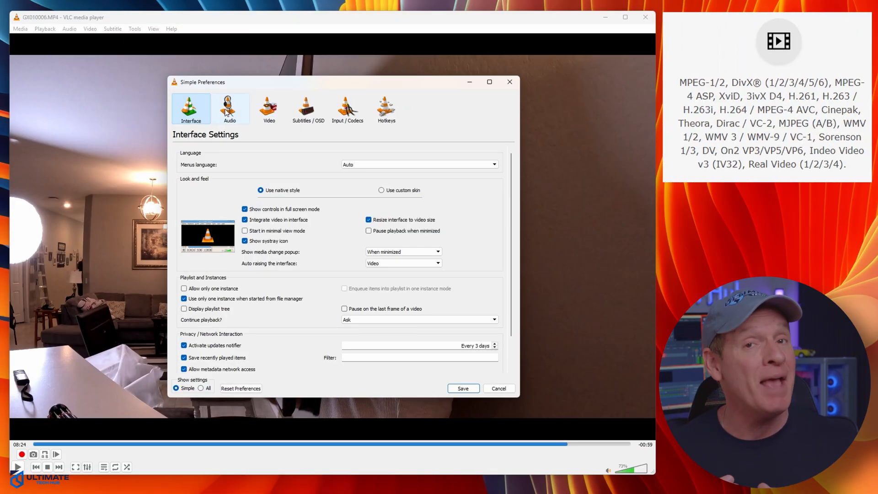
# Review the Audio, Subtitles / OSD, Hotkeys and Interface tabs of VLC's Simple Preferences
pyautogui.click(230, 108)
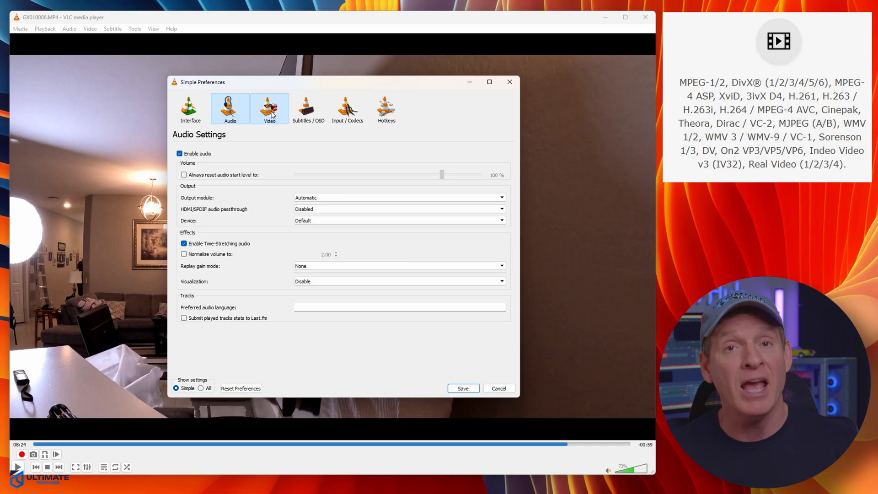
pyautogui.click(307, 109)
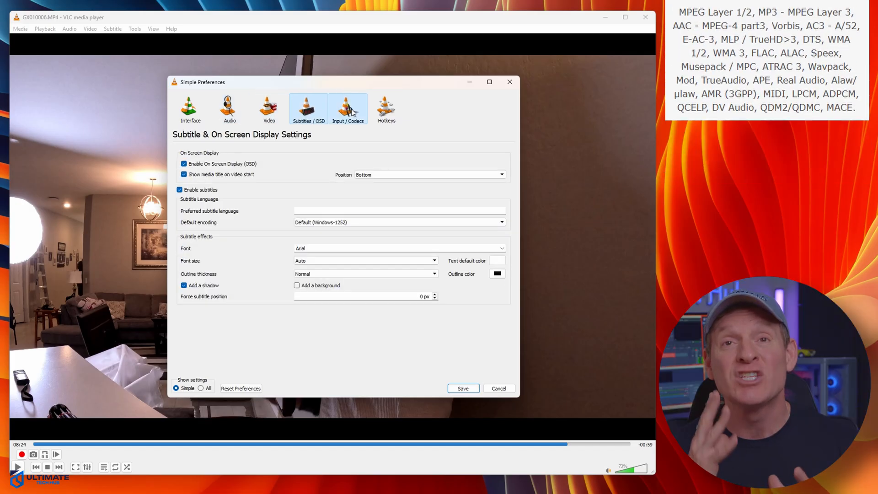
pyautogui.click(386, 109)
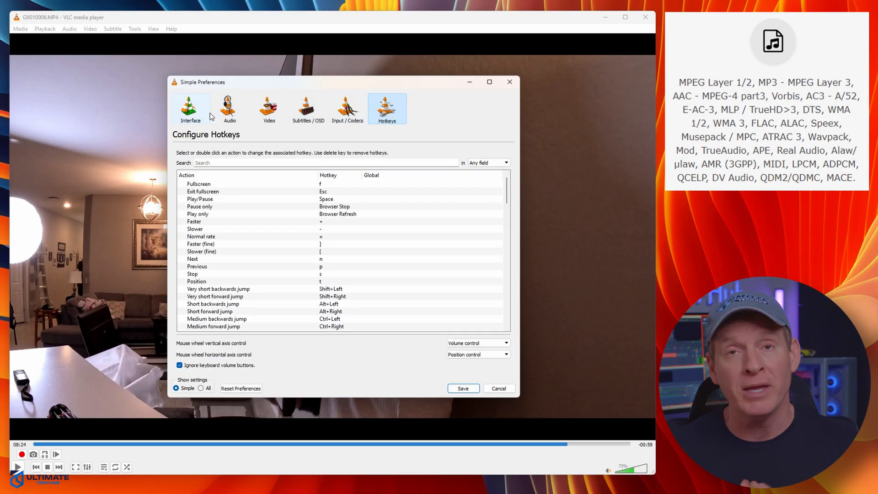
pyautogui.click(191, 109)
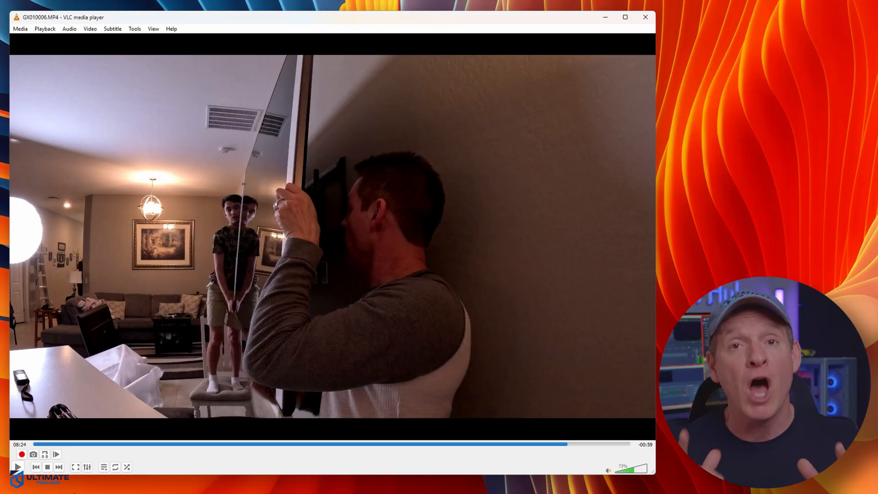
pyautogui.click(16, 467)
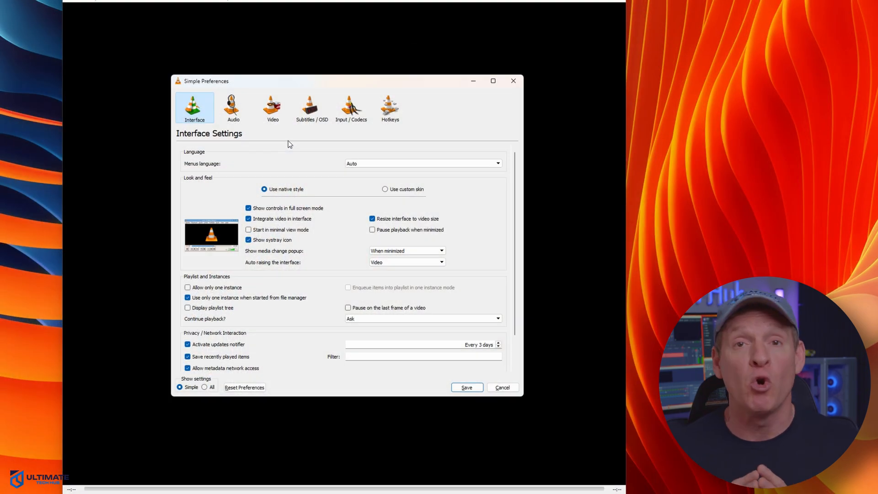
pyautogui.click(233, 108)
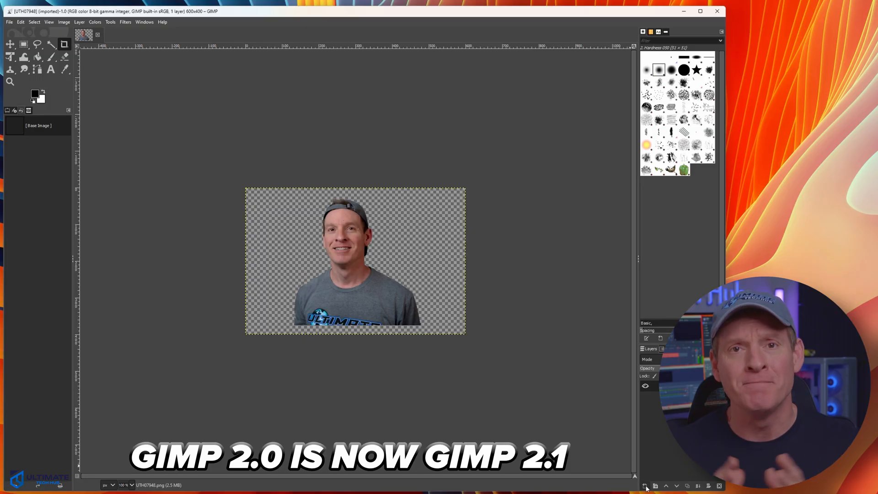
# Add a second layer and lower it beneath the cut-out portrait
pyautogui.click(645, 486)
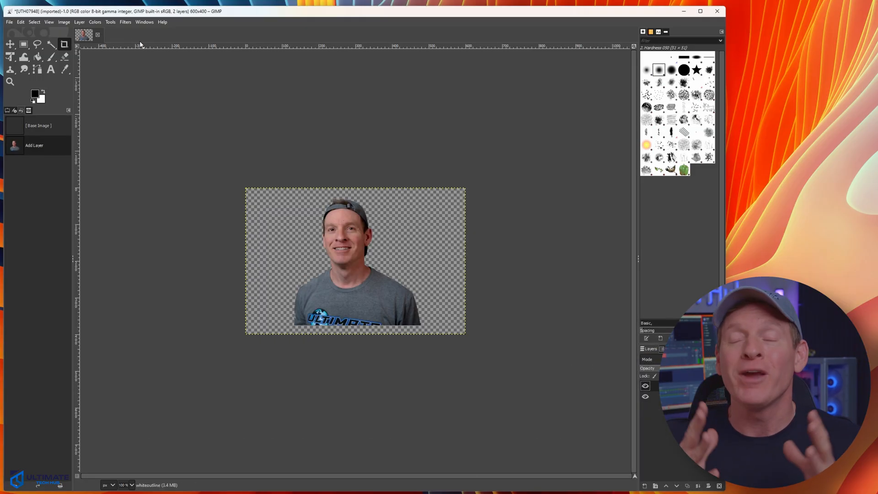
pyautogui.click(79, 22)
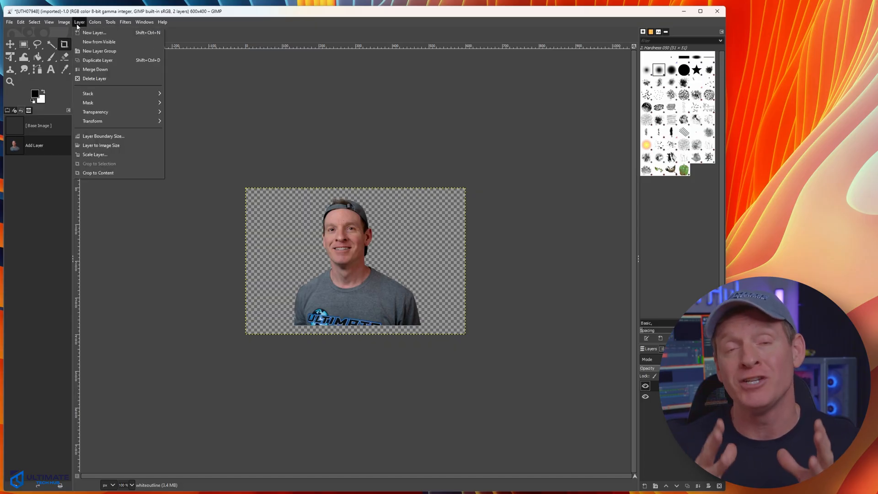
pyautogui.moveTo(87, 93)
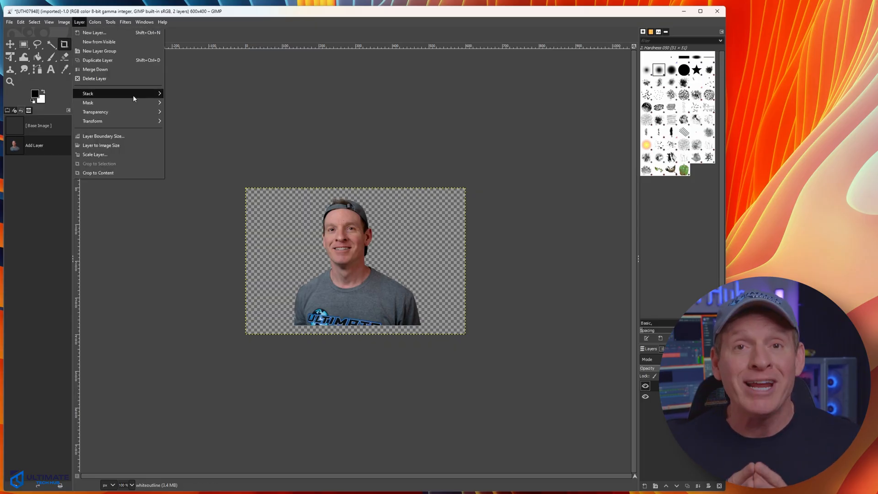
pyautogui.click(98, 32)
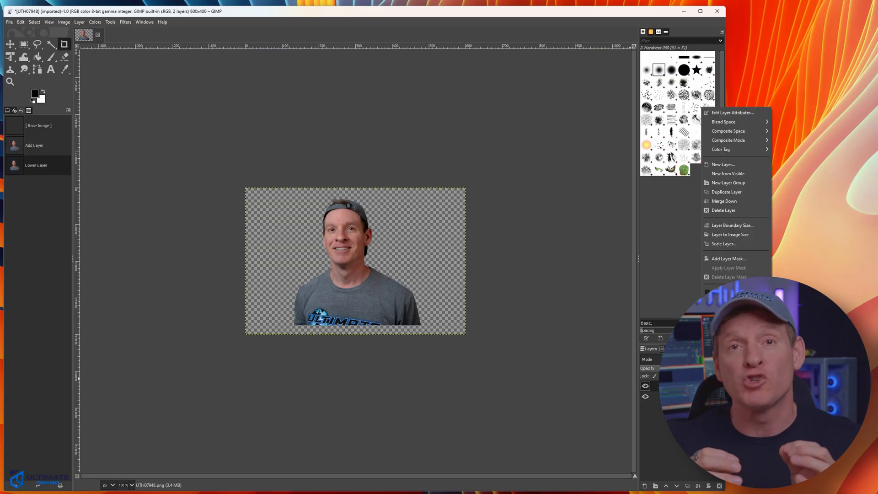
# Turn the portrait layer's alpha into a selection and start growing it with Select > Grow
pyautogui.click(34, 22)
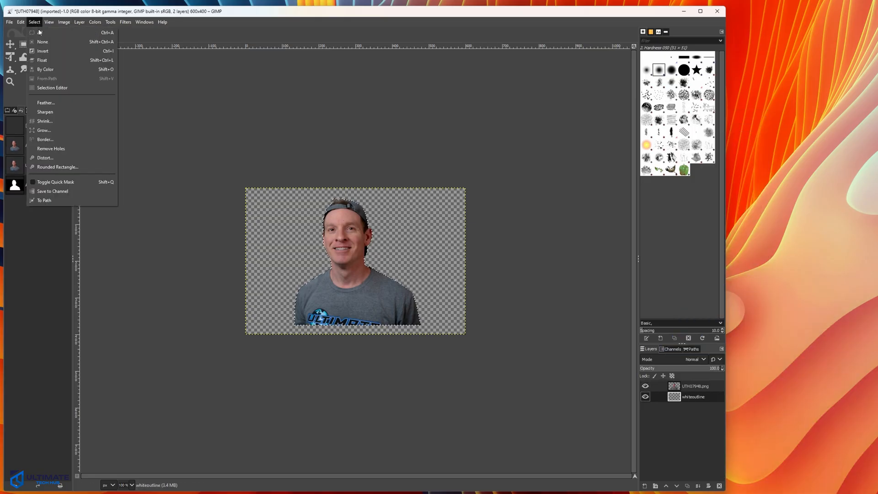
pyautogui.click(44, 130)
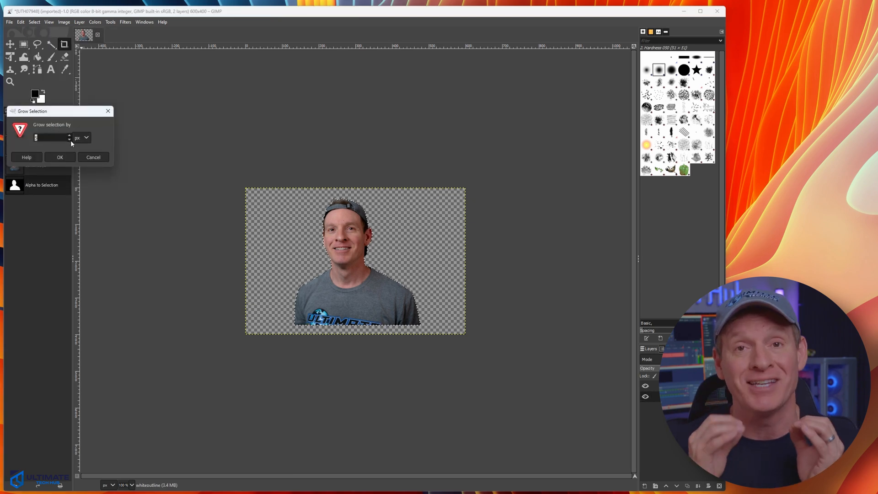
pyautogui.click(20, 22)
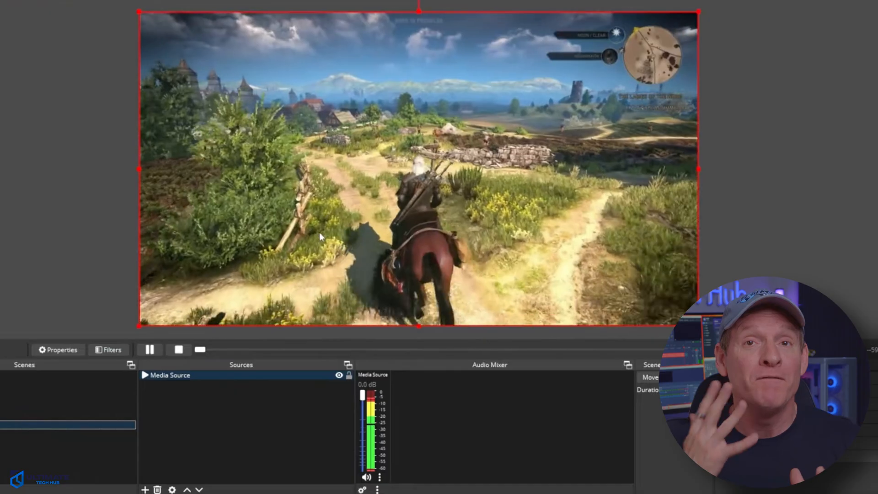
# Add a Video Capture Device source from the Sources + menu and confirm the Create/Select Source dialog
pyautogui.click(145, 489)
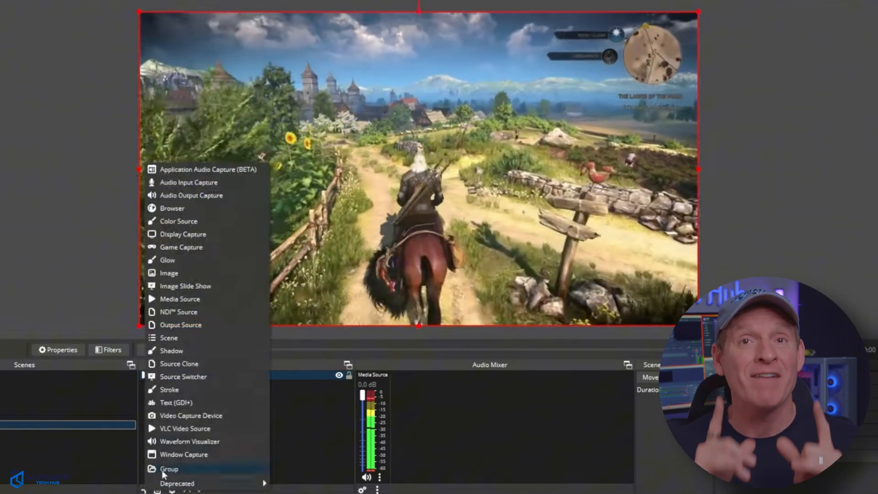
pyautogui.moveTo(168, 273)
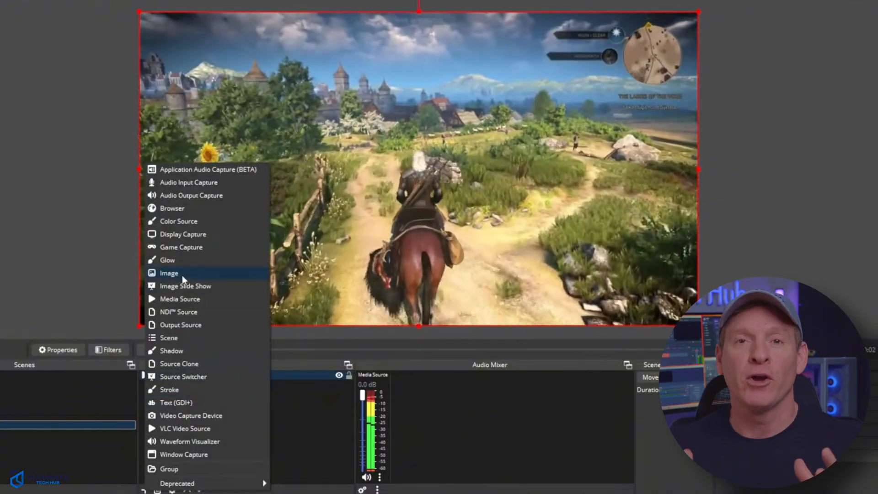
pyautogui.moveTo(183, 455)
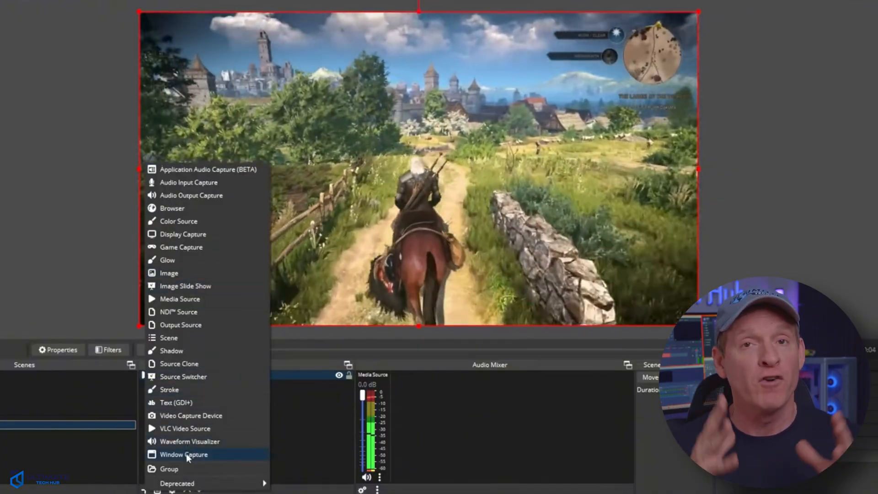
pyautogui.click(191, 416)
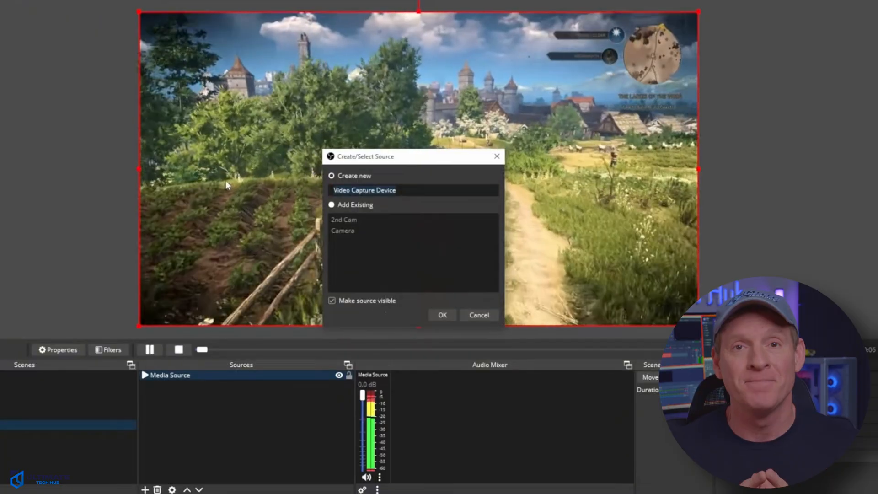
pyautogui.click(343, 230)
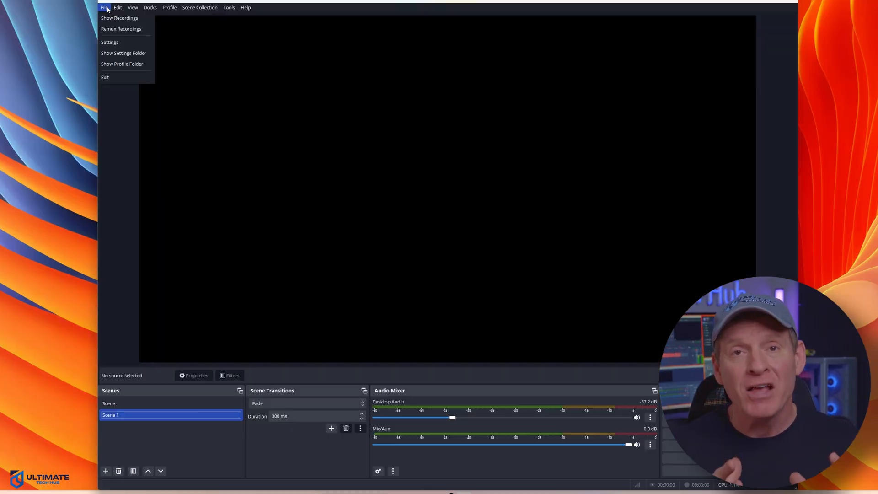
pyautogui.moveTo(119, 17)
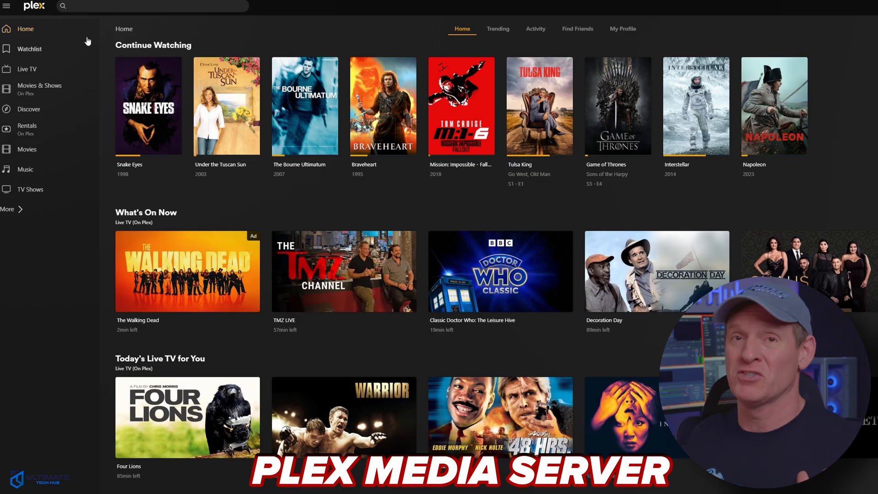
pyautogui.moveTo(22, 215)
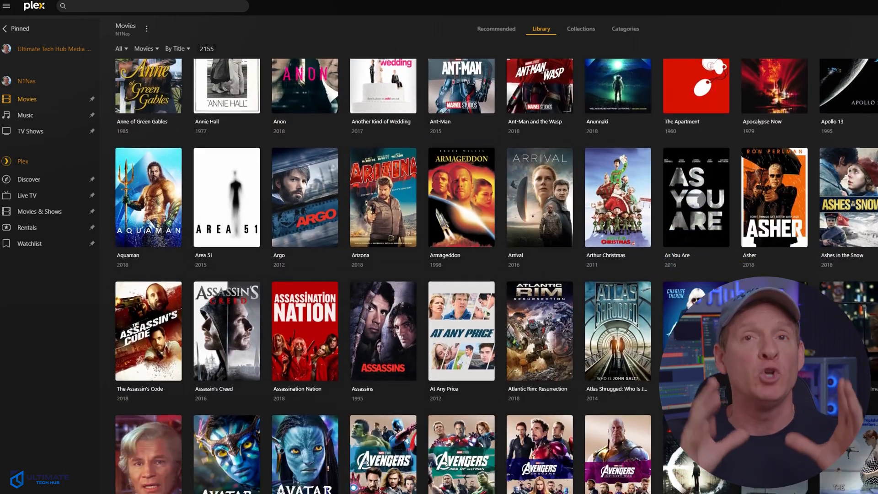
# Scroll the library, then view the N1Nas server's overview of recently watched and added titles
pyautogui.scroll(-3)
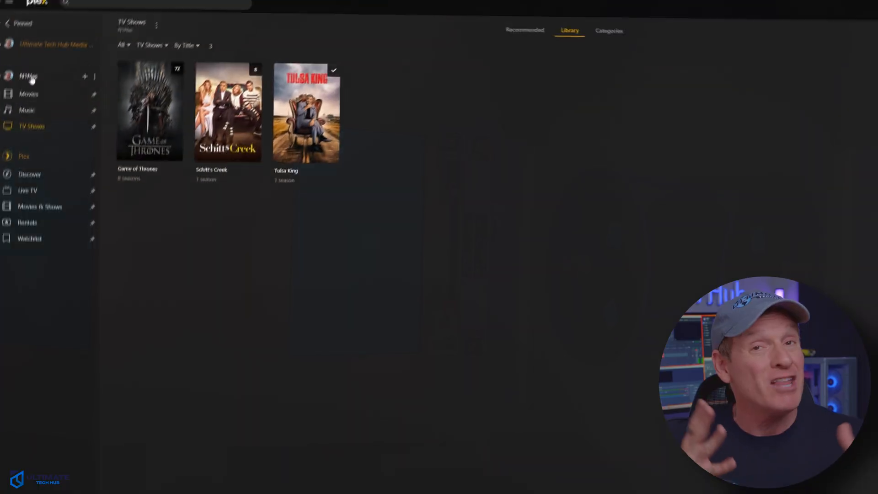
pyautogui.click(26, 76)
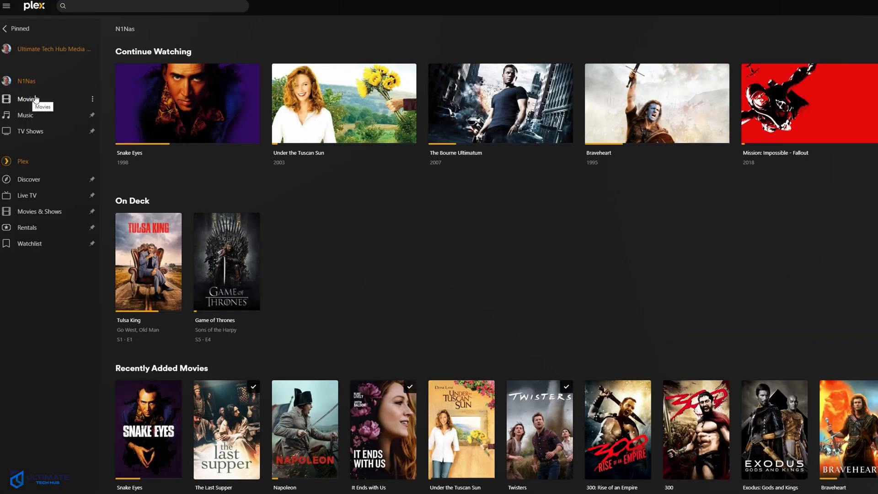
pyautogui.scroll(-3)
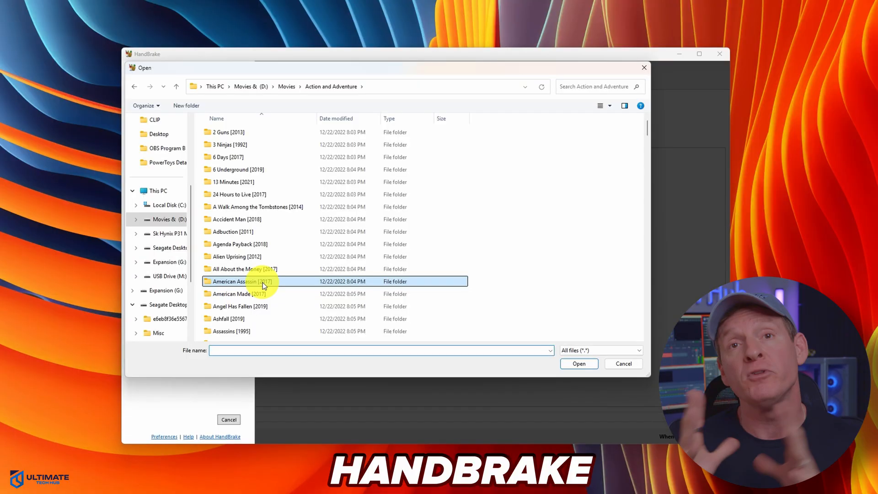
# Load the American Assassin [2017] video as the HandBrake source and set the output format to MKV
pyautogui.doubleClick(239, 280)
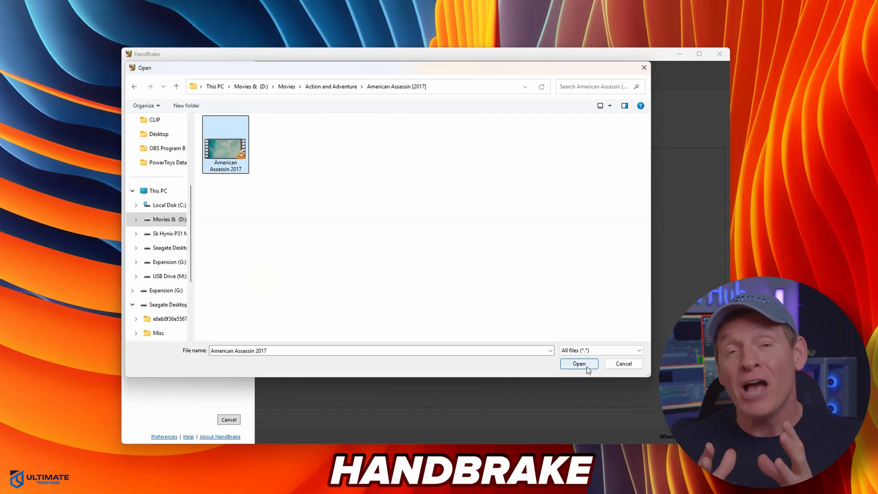
pyautogui.click(578, 363)
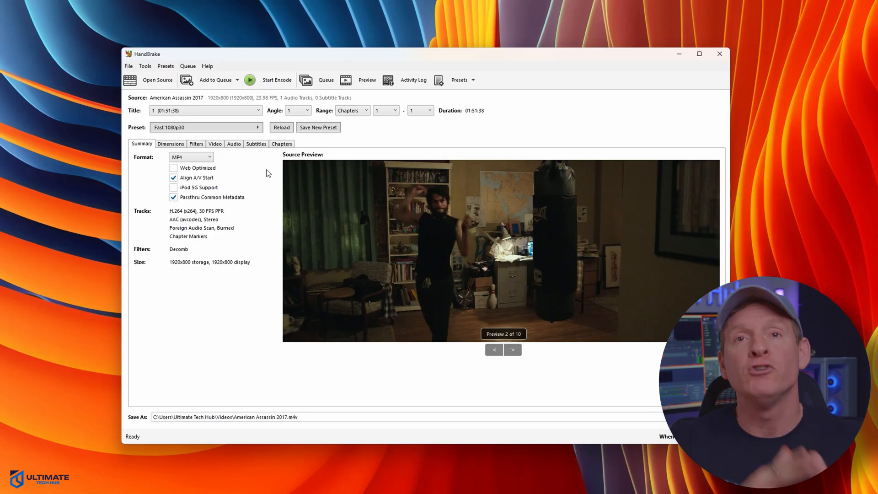
pyautogui.click(191, 156)
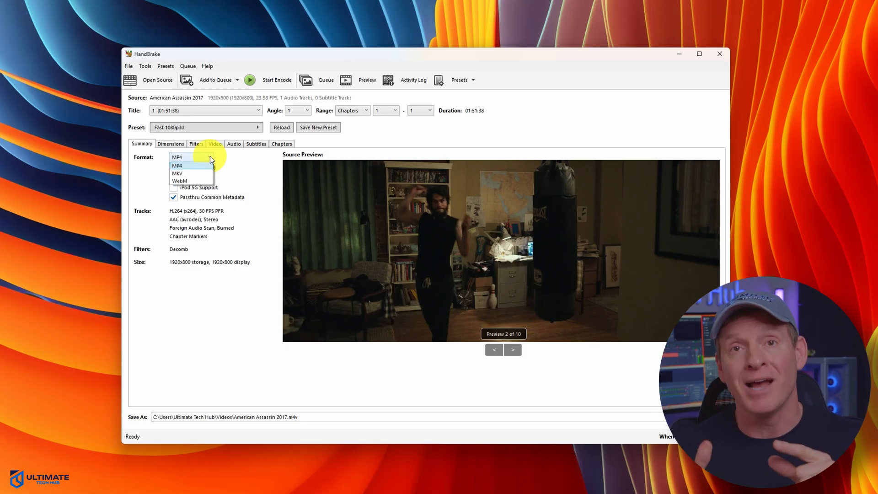
pyautogui.click(178, 173)
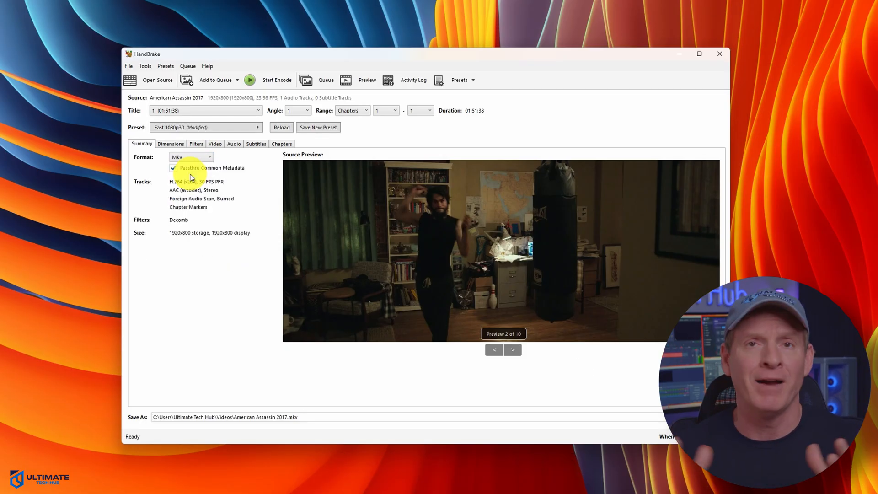
pyautogui.moveTo(296, 191)
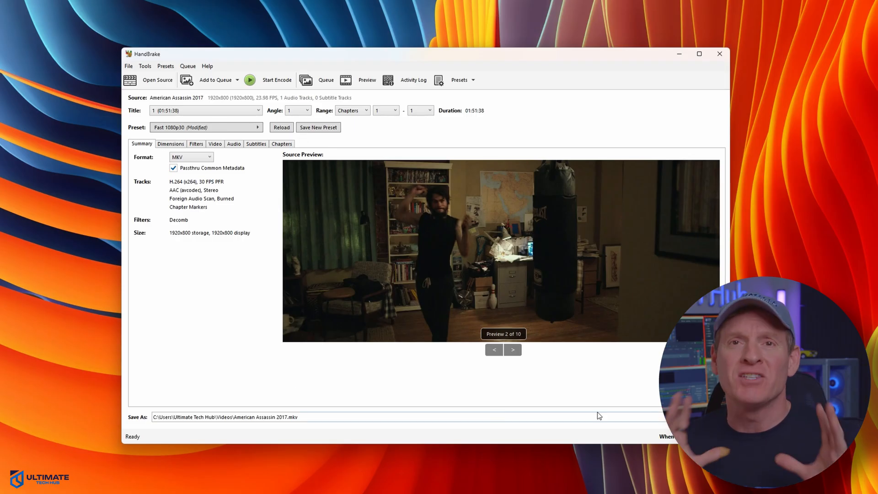
# Play HandBrake's preview of the loaded movie
pyautogui.click(276, 79)
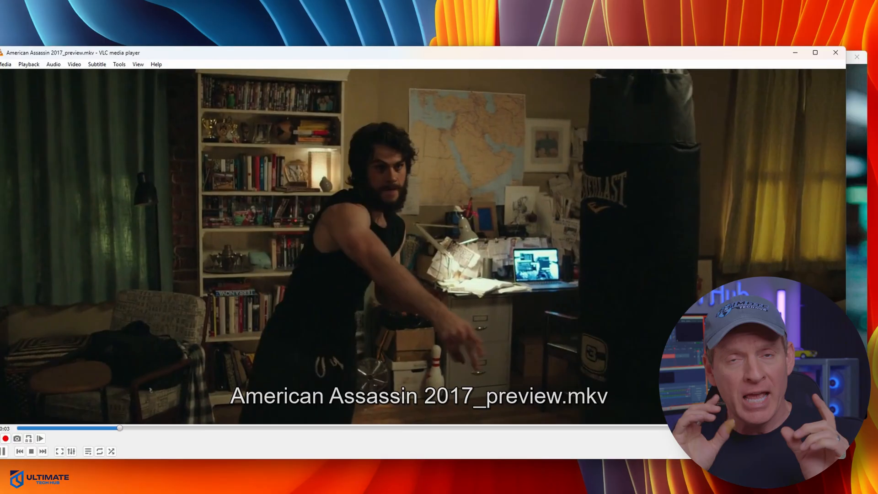
pyautogui.click(836, 53)
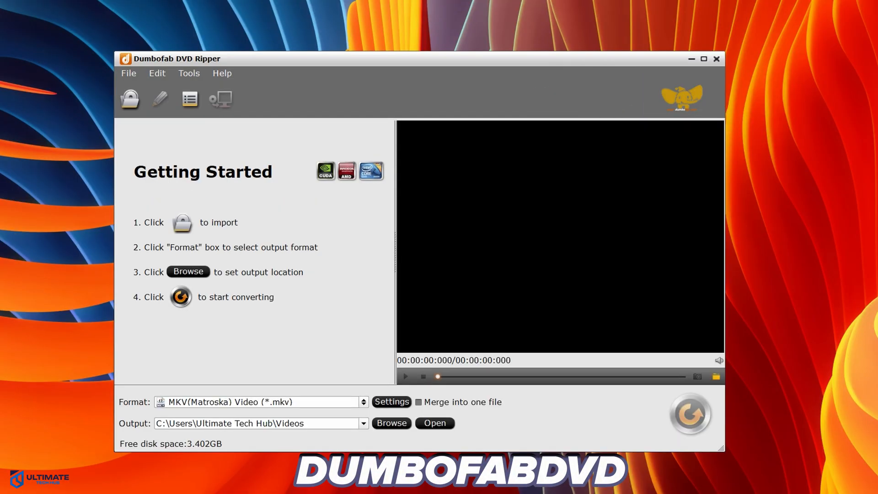
pyautogui.moveTo(188, 272)
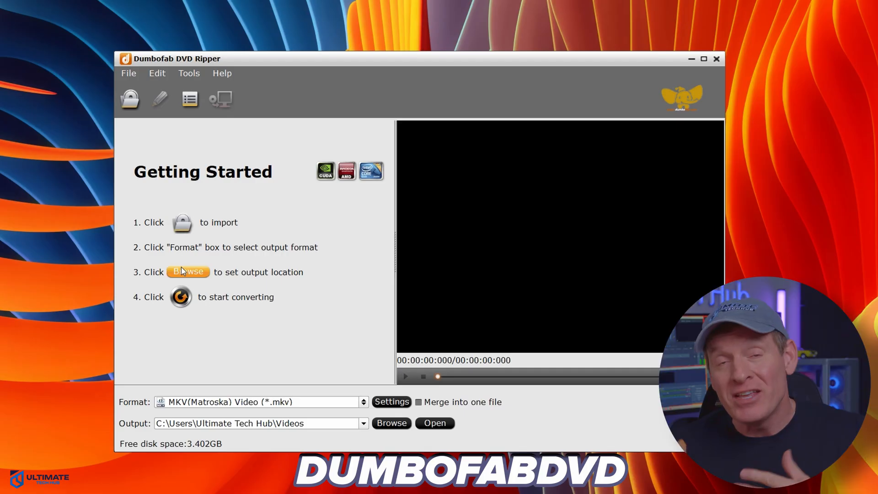
pyautogui.moveTo(182, 296)
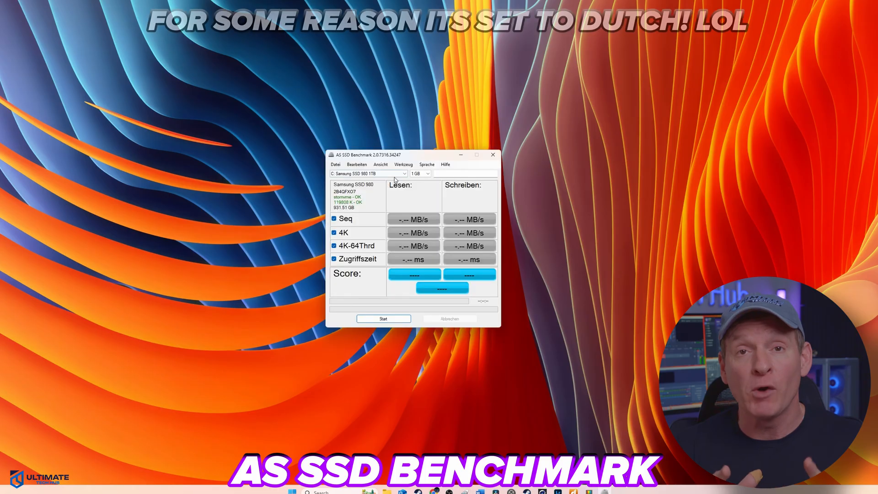
# Run AS SSD Benchmark on the Samsung SSD 980 1TB, yielding a total score of 2324
pyautogui.click(384, 318)
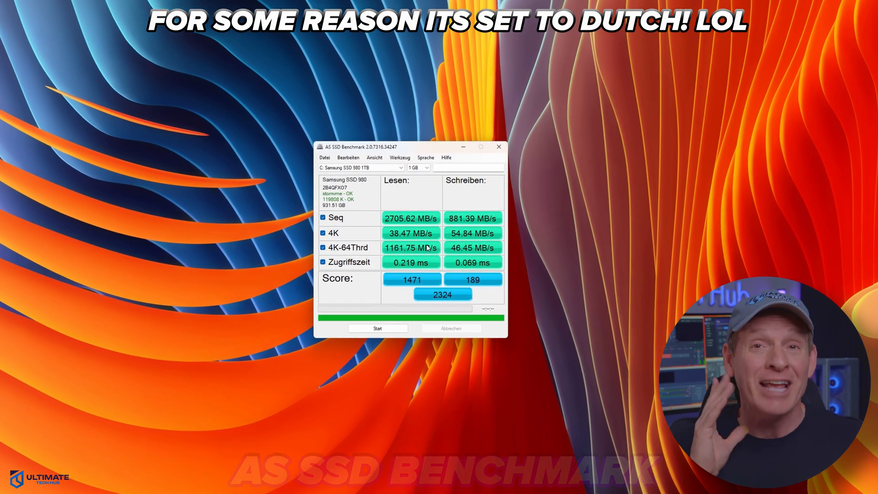
pyautogui.click(321, 156)
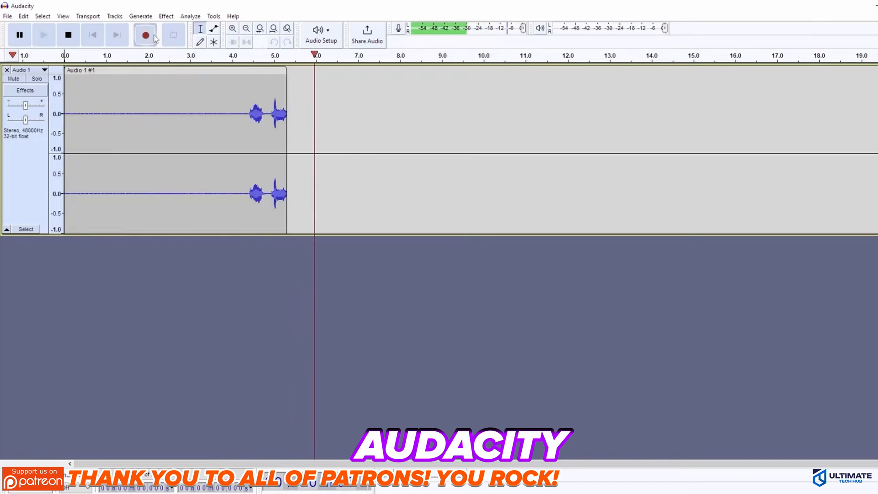
# Record an eight-second voice clip and apply Noise Reduction to it
pyautogui.click(145, 34)
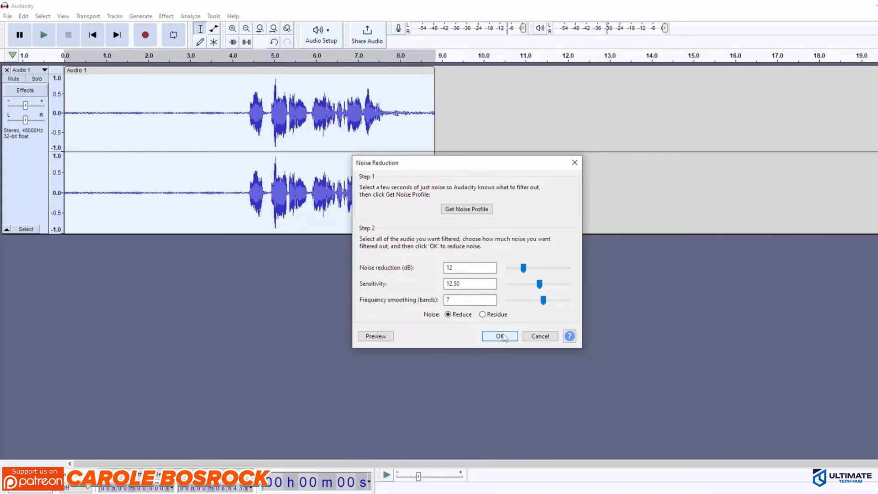
pyautogui.click(499, 335)
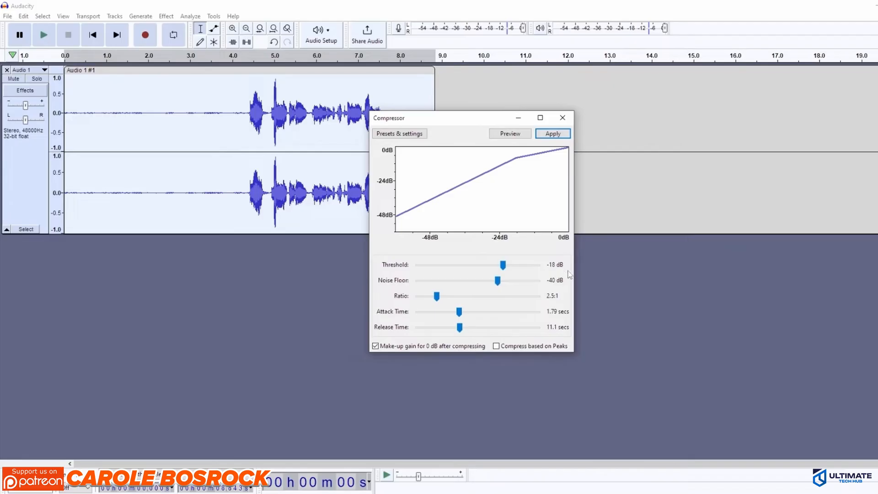